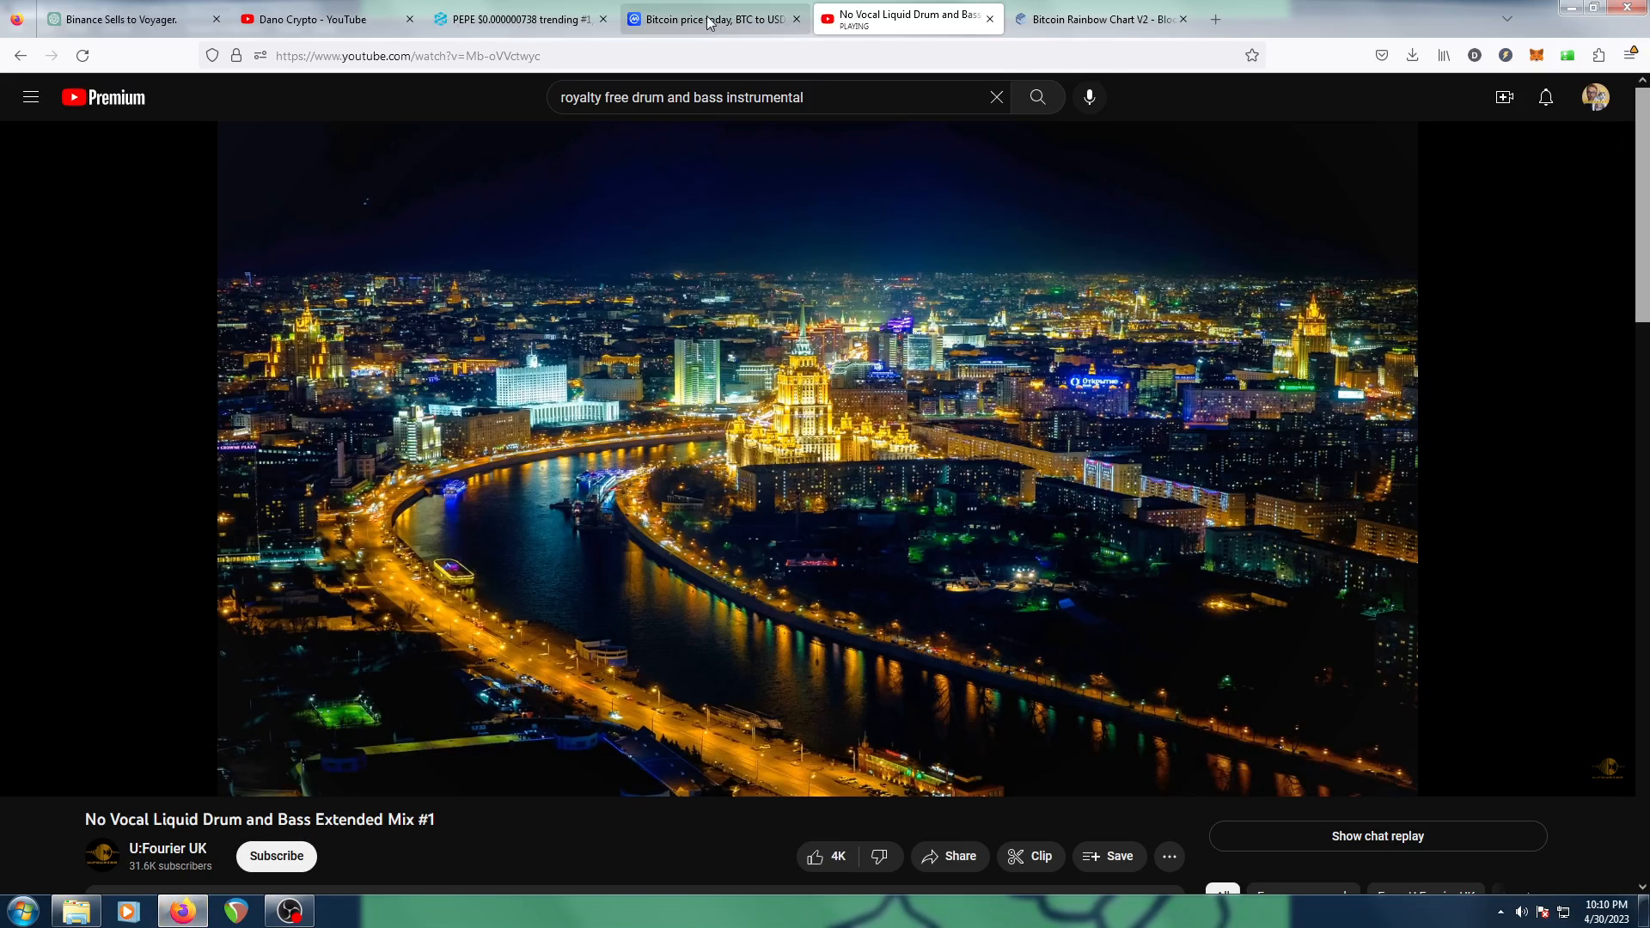
Show Bitcoin's price chart as TradingView daily BTC/USDT candlesticks
left_click(711, 19)
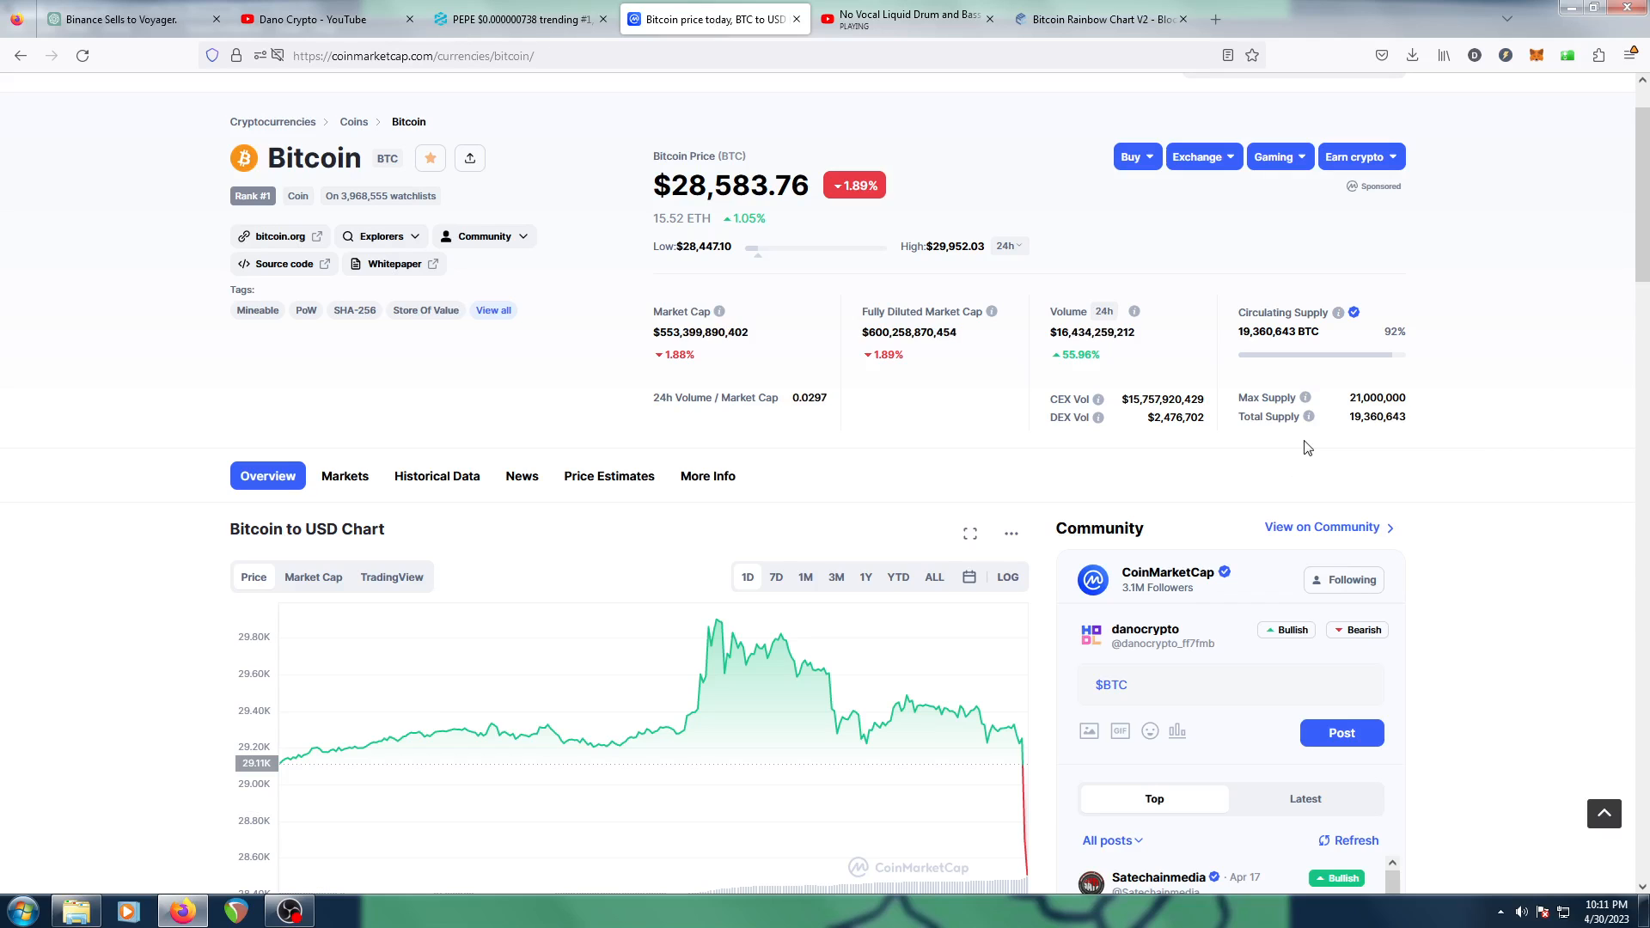
mouse_move(1021, 792)
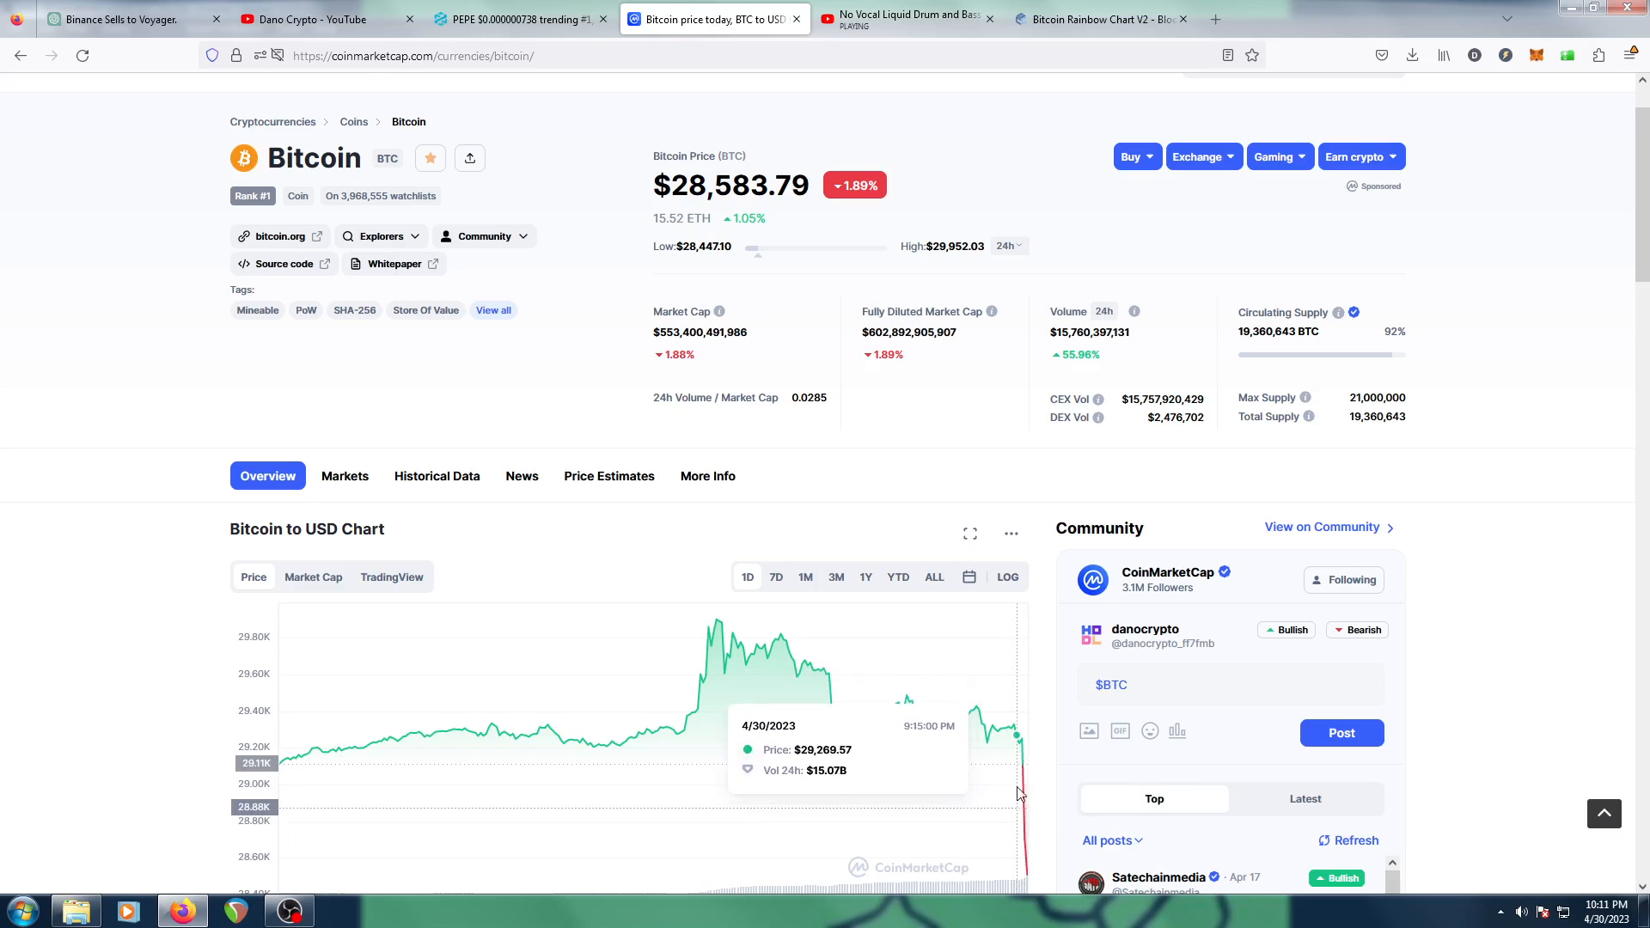
mouse_move(1020, 847)
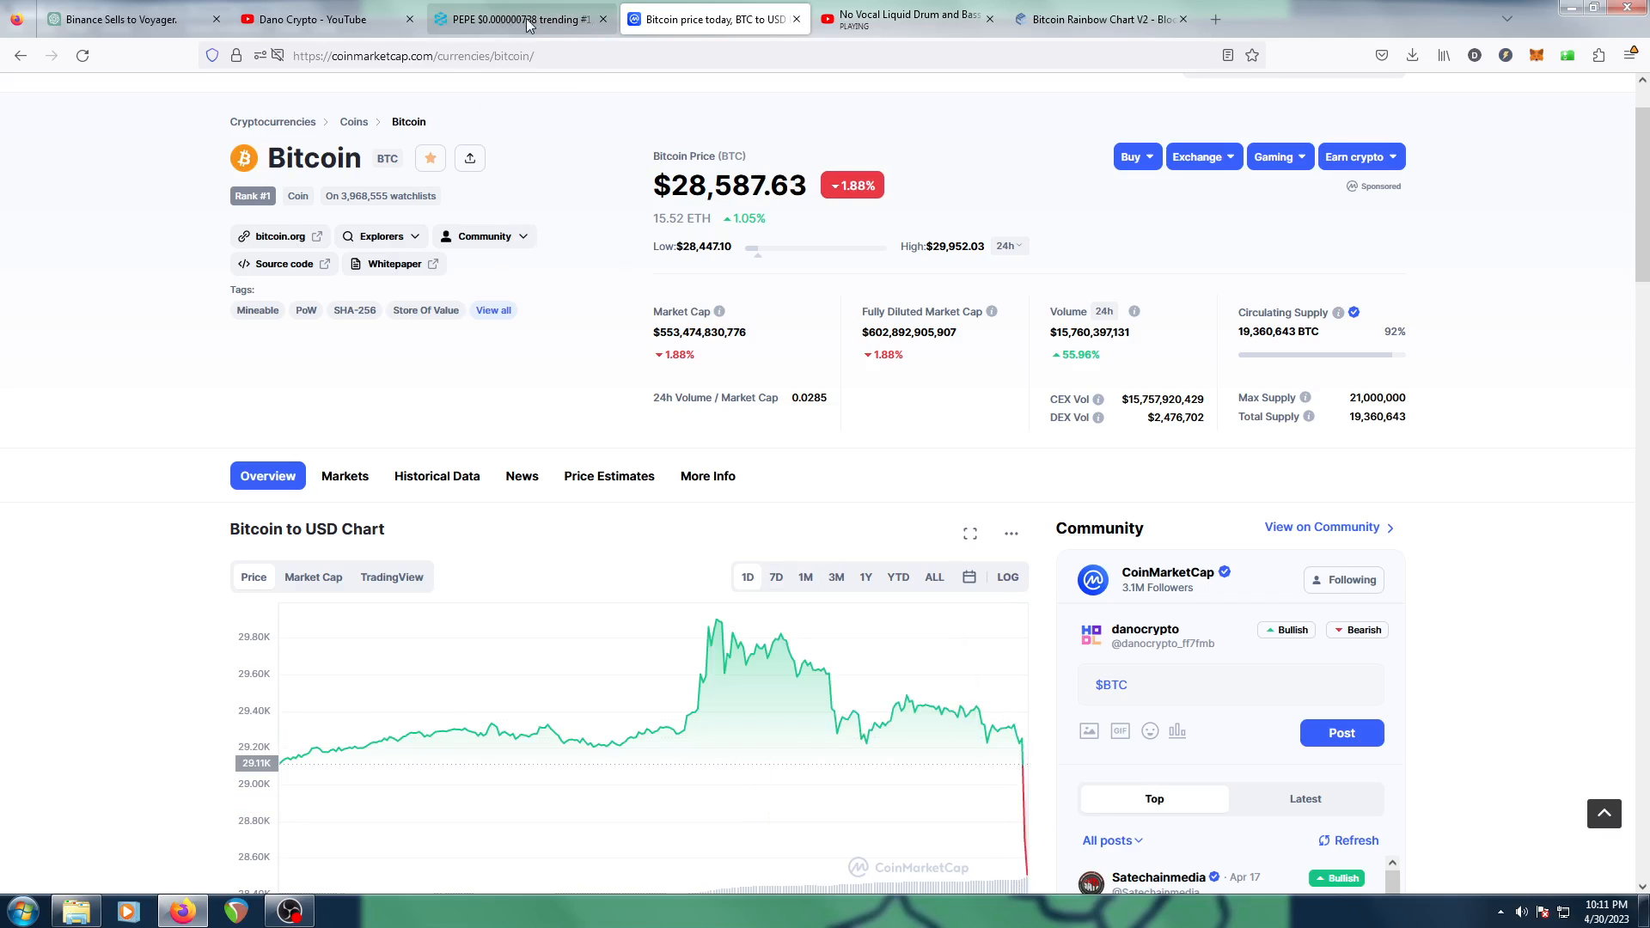
left_click(505, 19)
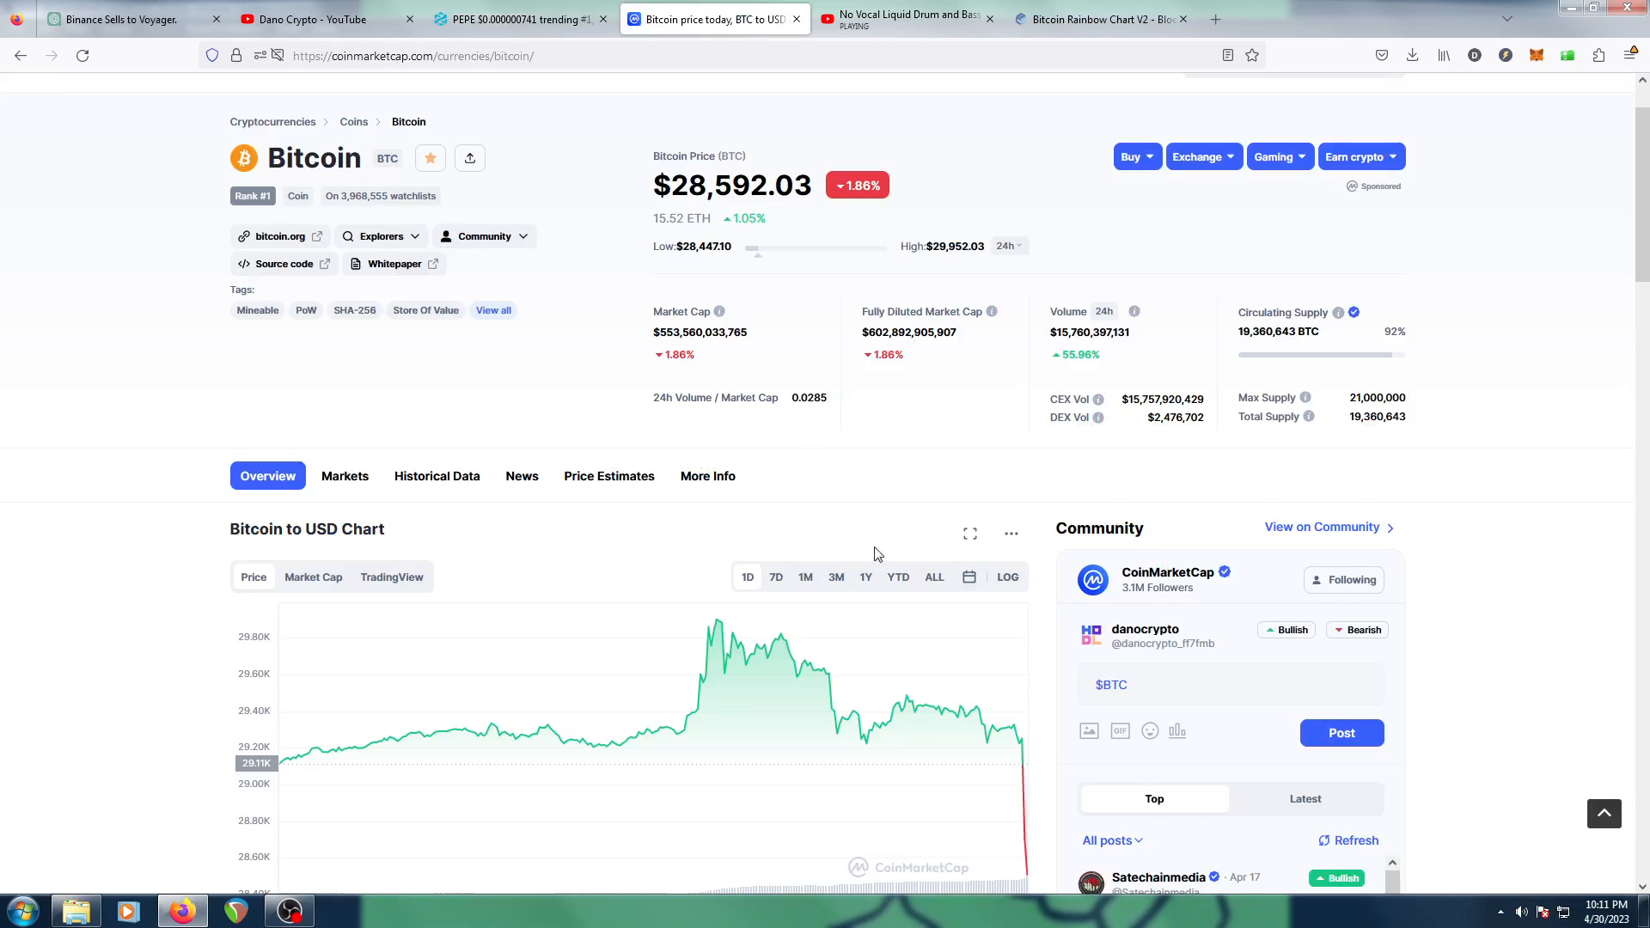
left_click(609, 475)
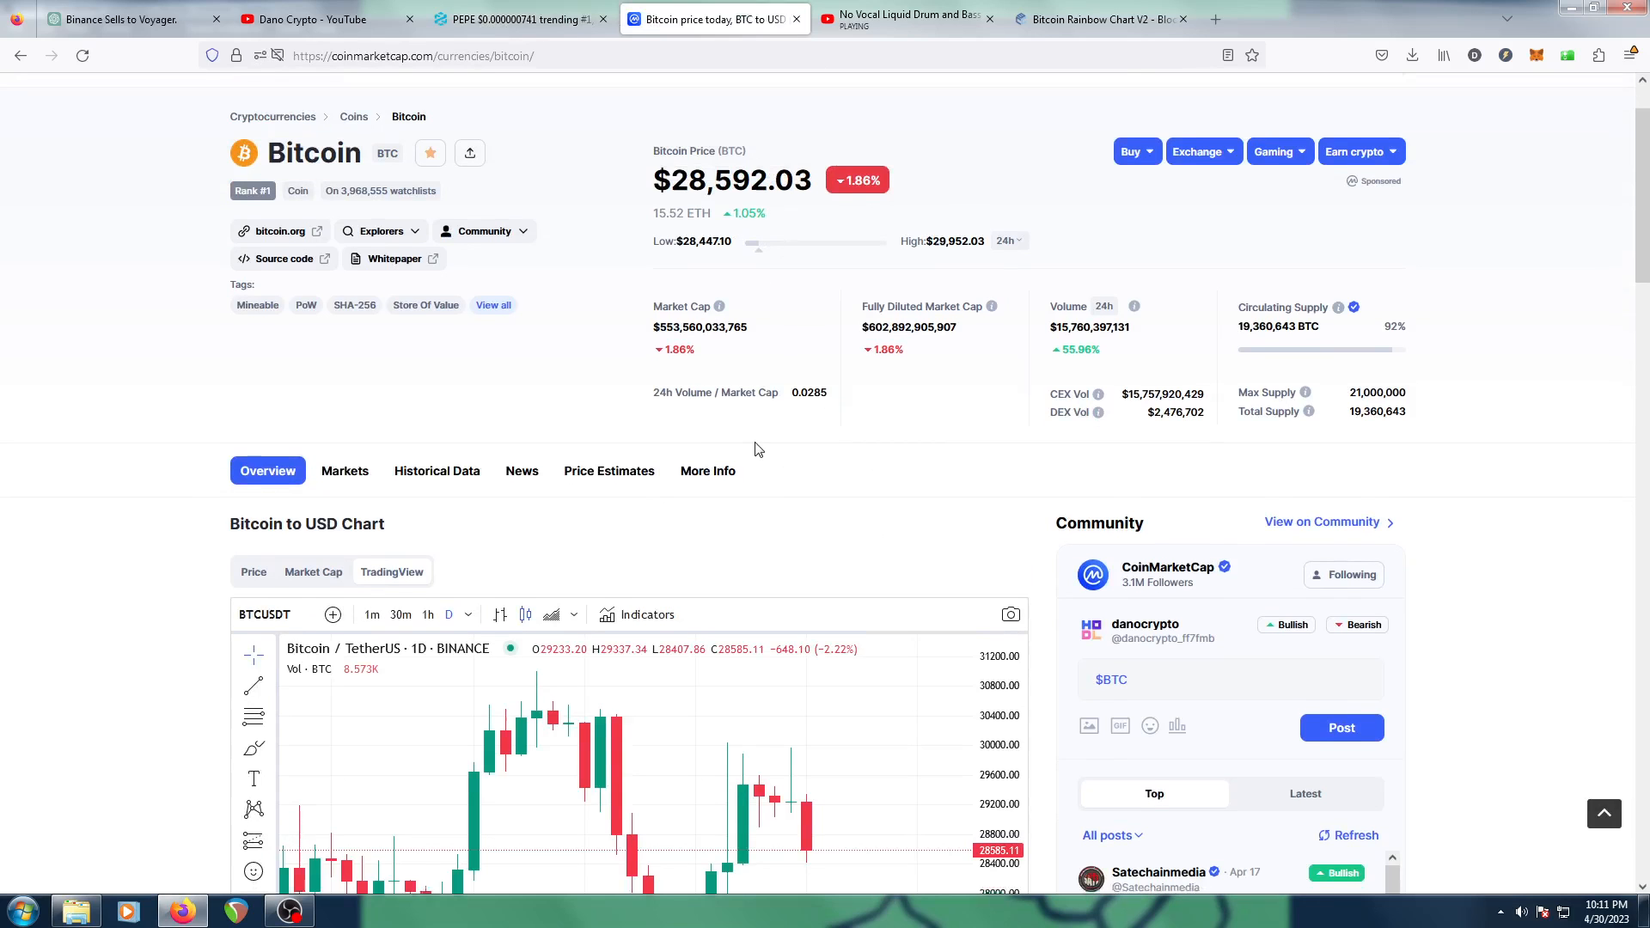
Scroll to the BTC/USDT chart and switch it to 1h candles
scroll("down", 3)
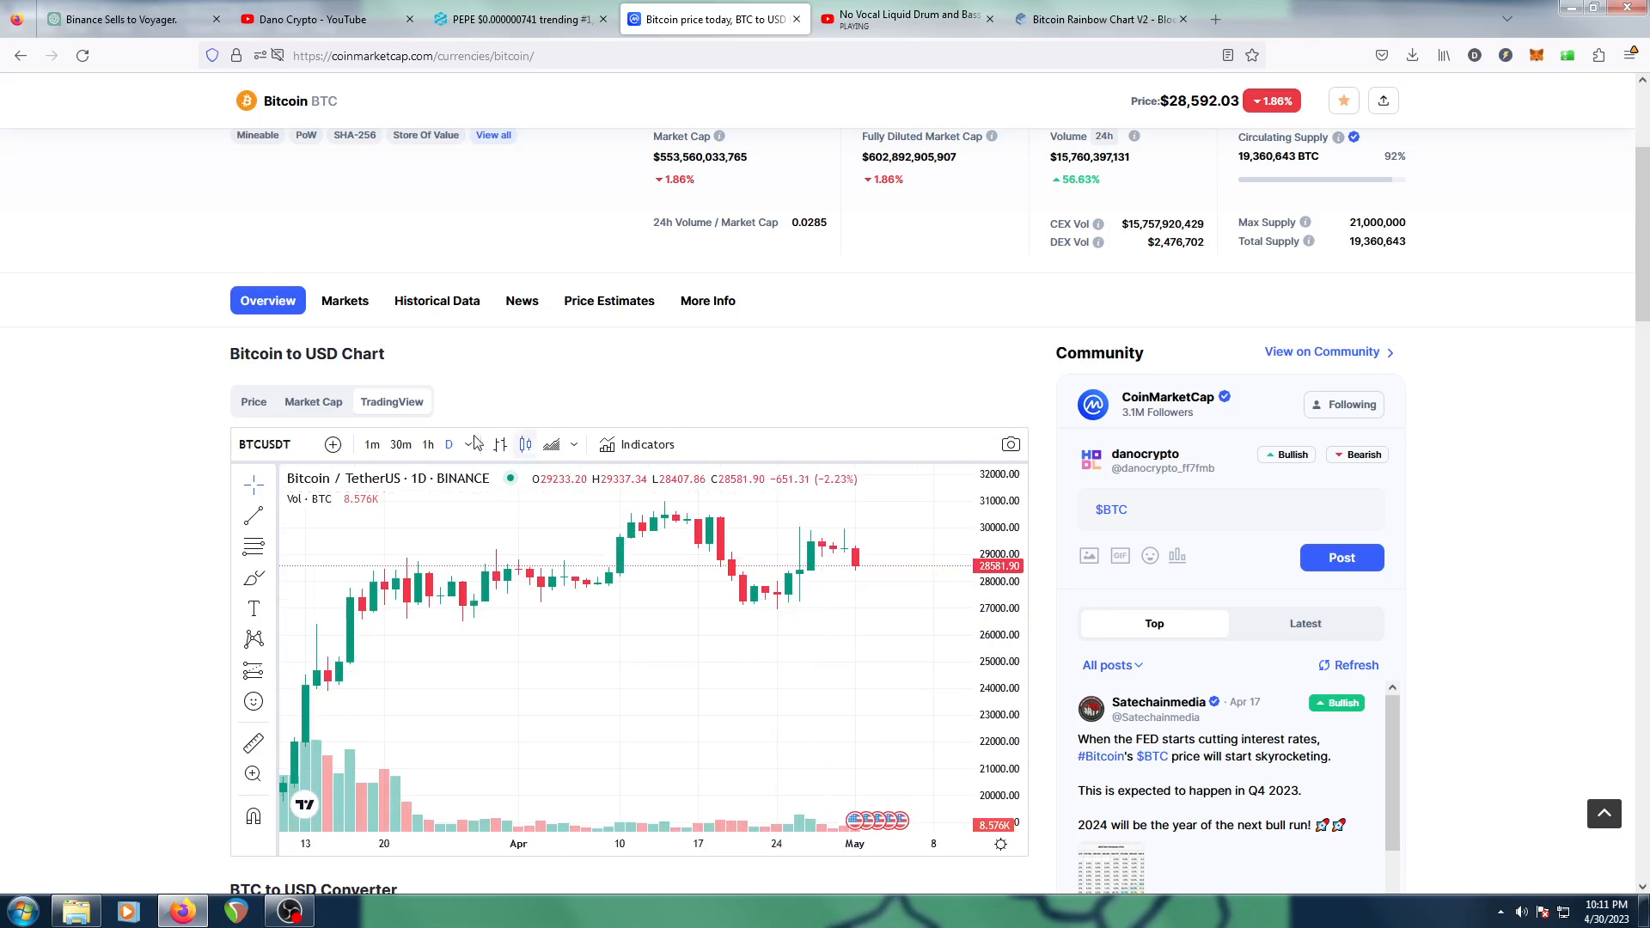
left_click(427, 443)
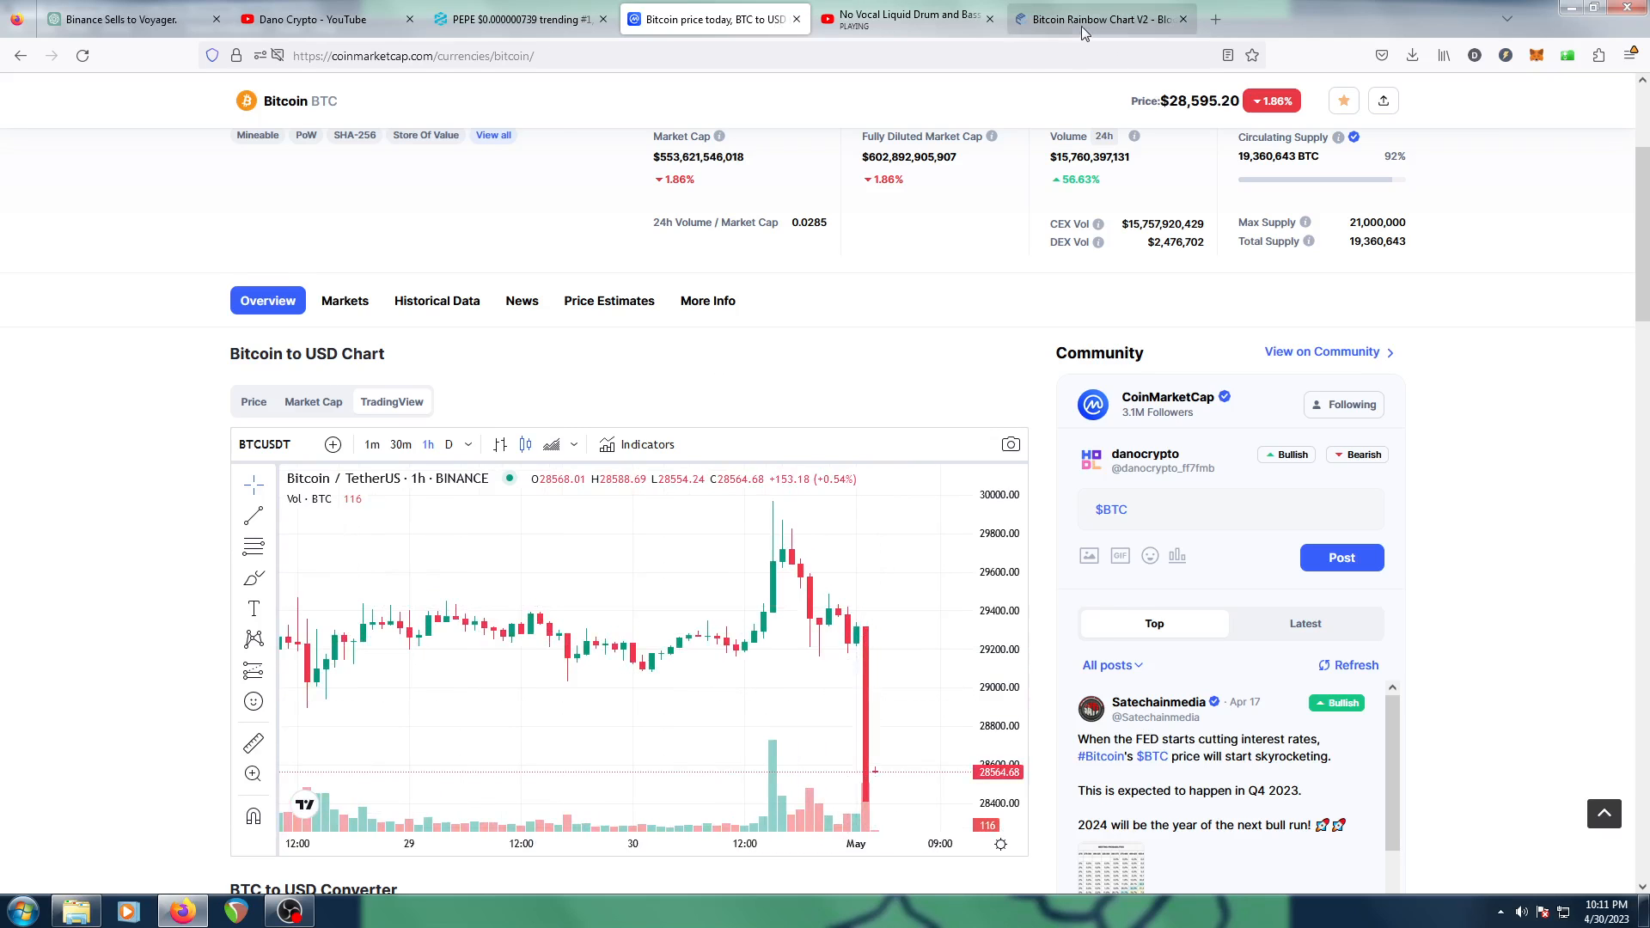
View the Bitcoin Rainbow Chart V2 and its colour-coded valuation bands since 2017
left_click(1100, 19)
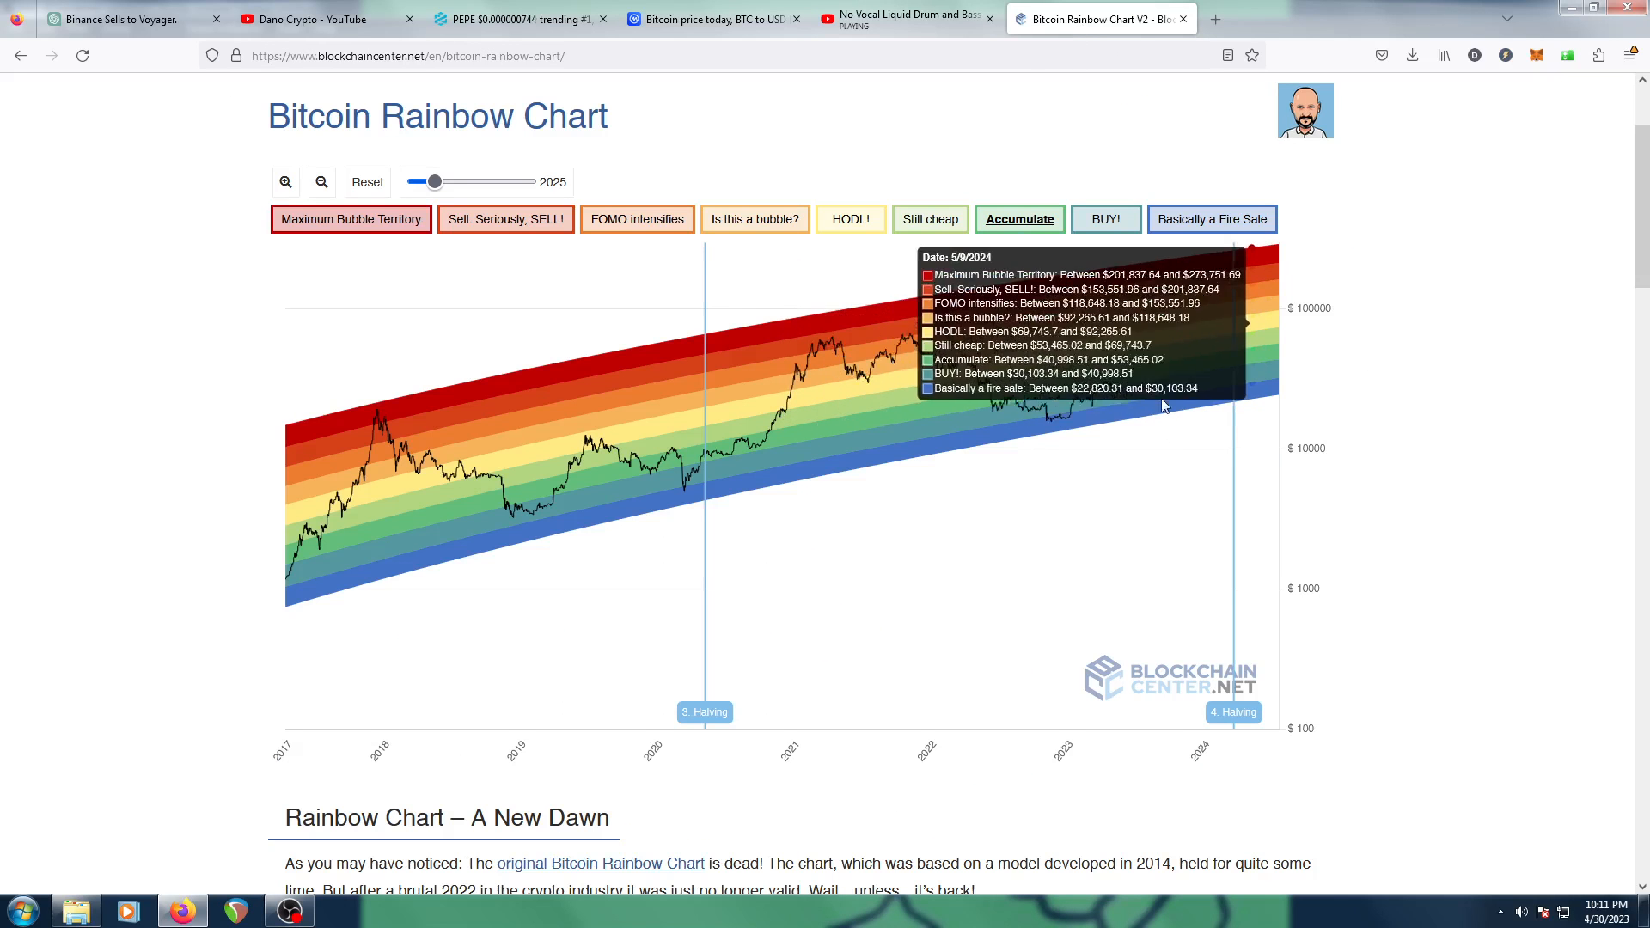
mouse_move(1110, 388)
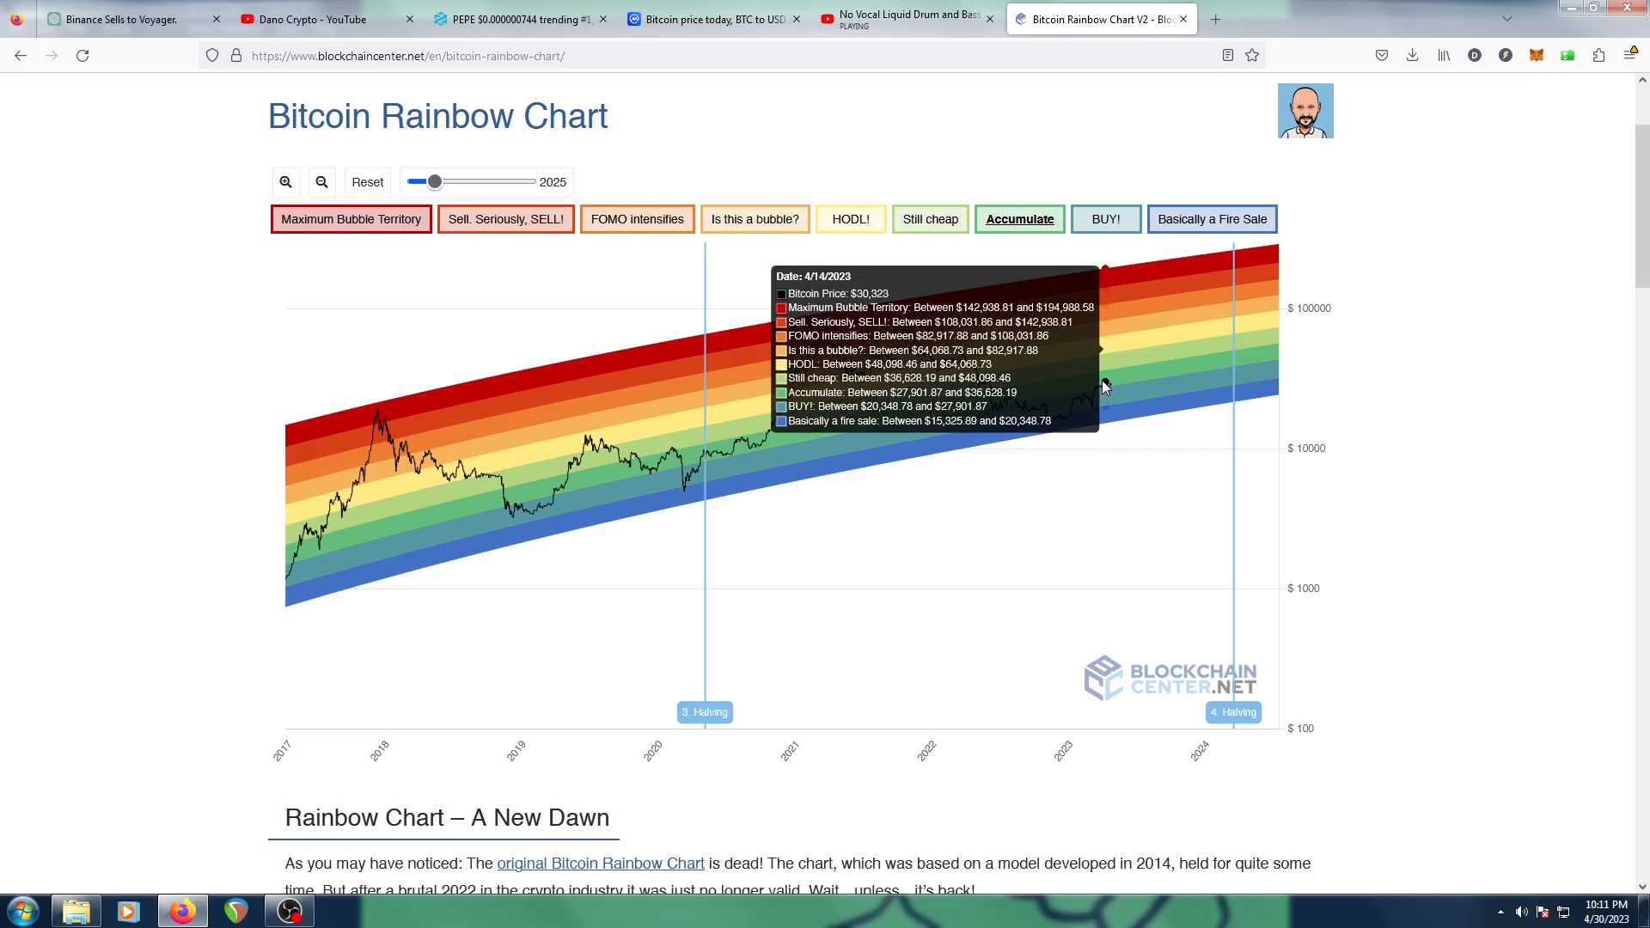
scroll("down", 3)
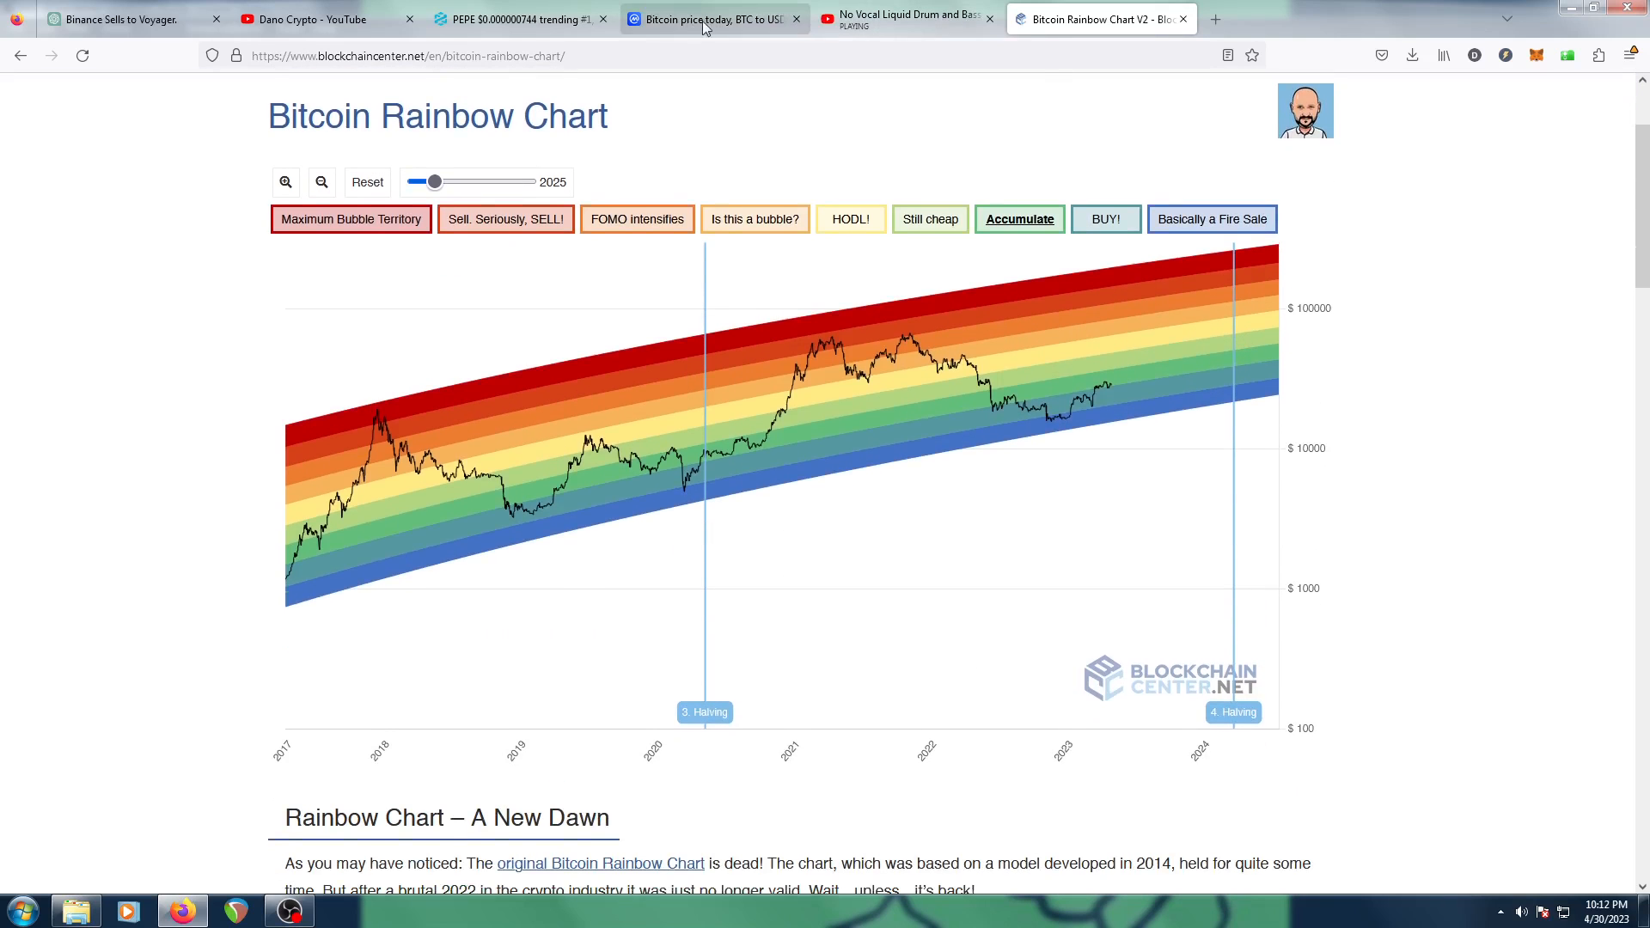
Show the Dano Crypto channel home page and browse its videos
left_click(315, 19)
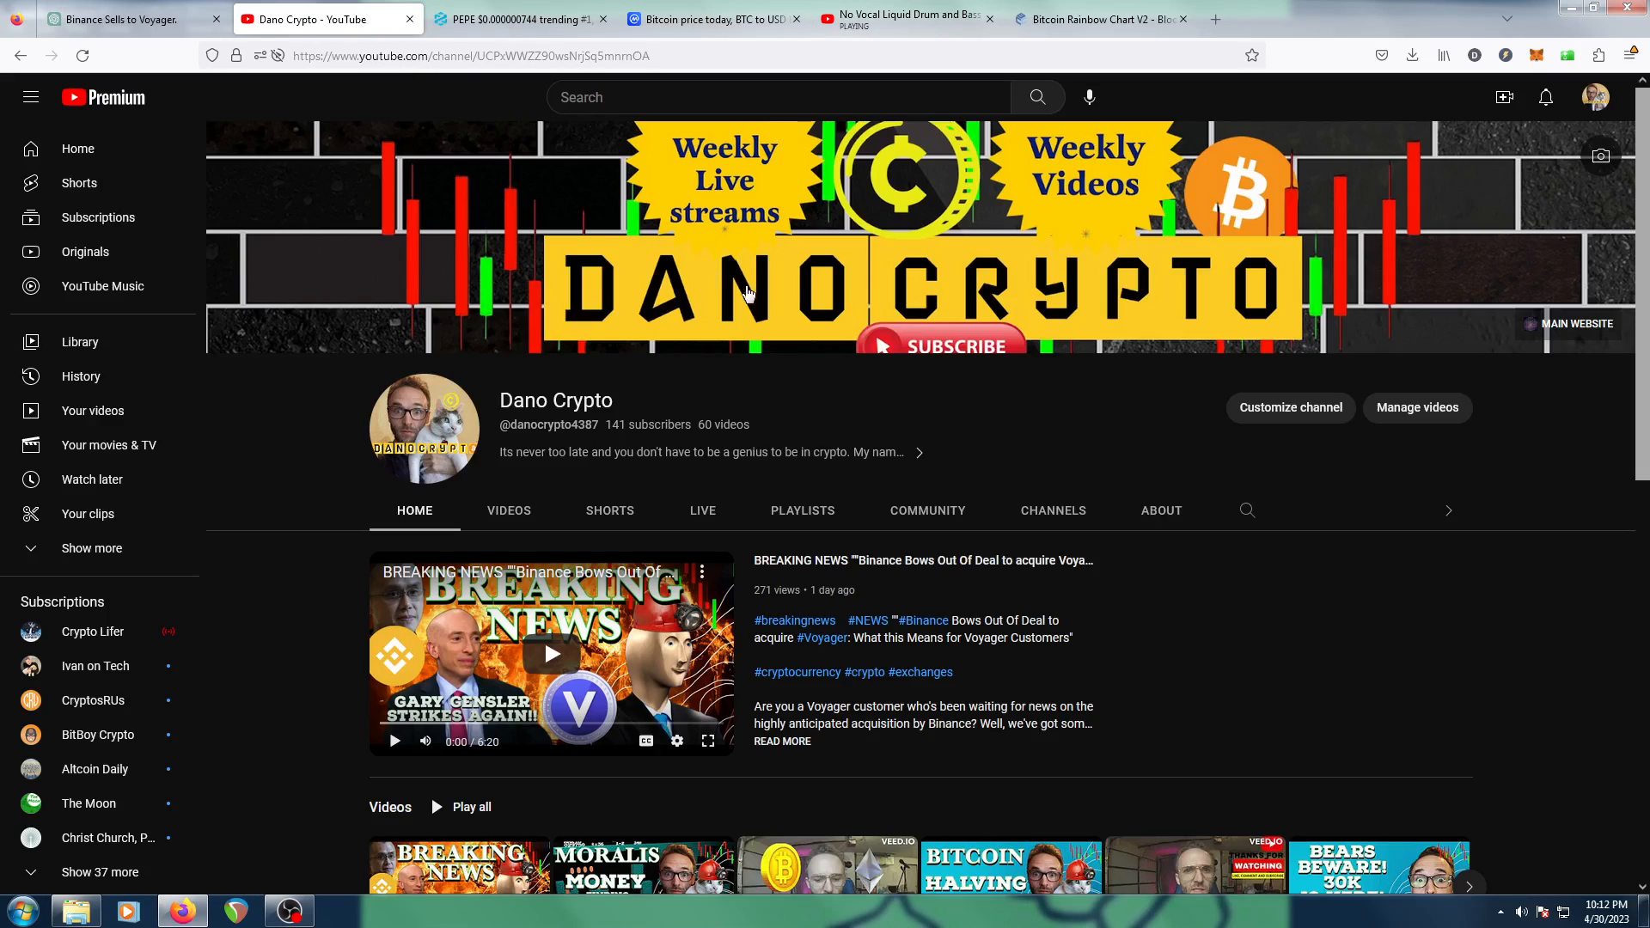
mouse_move(1020, 481)
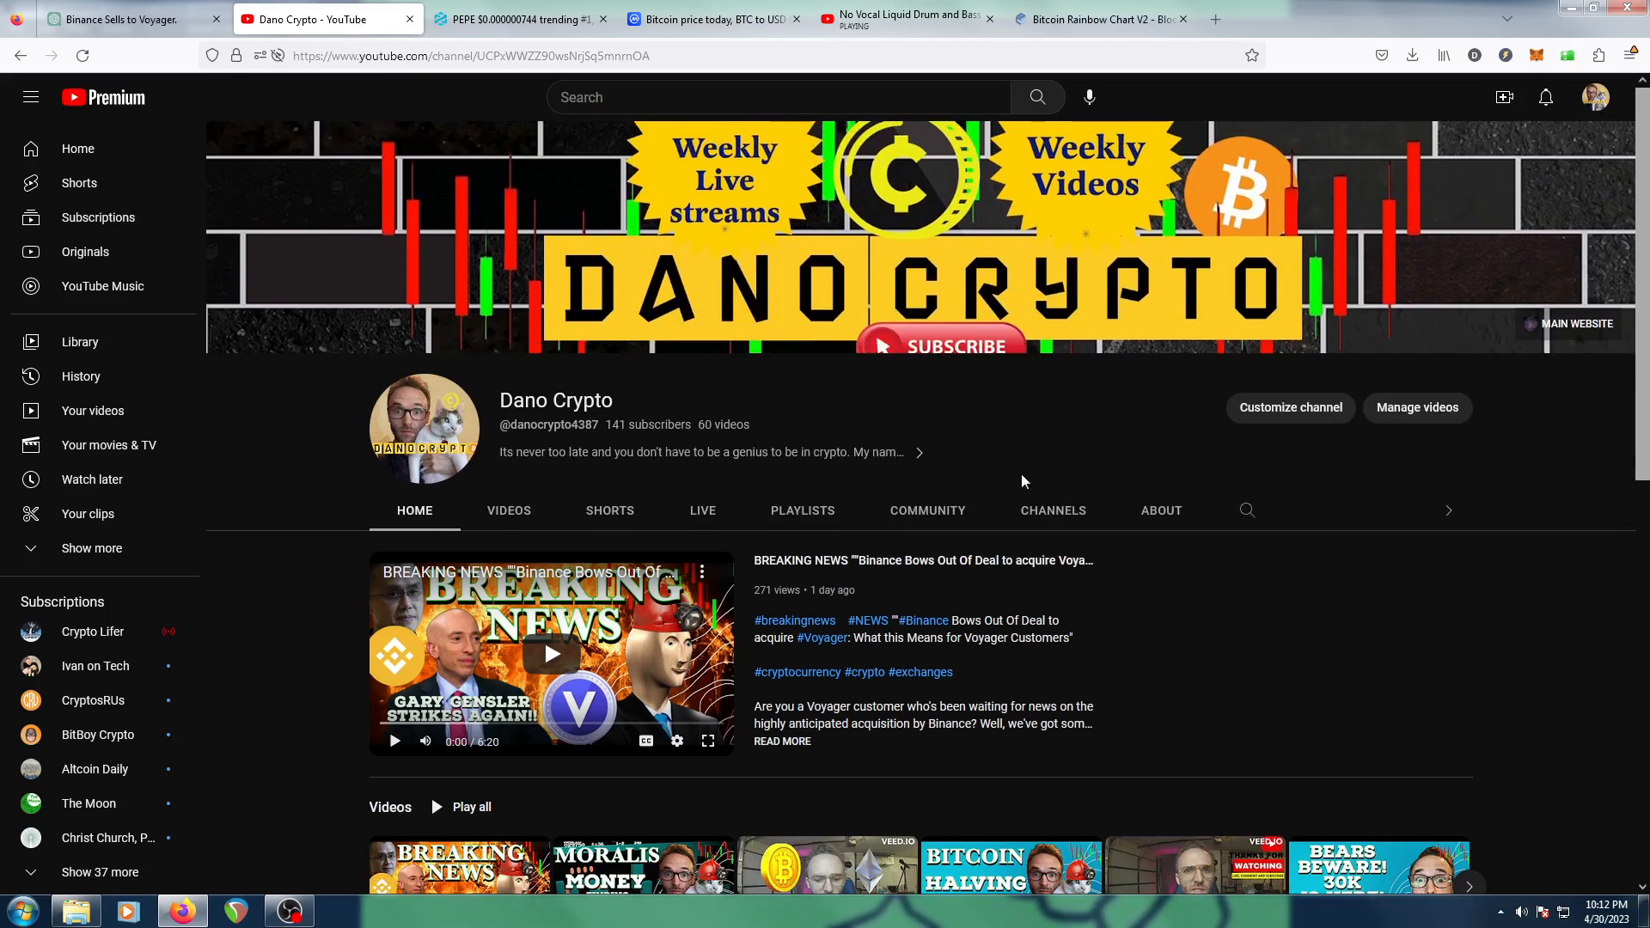
scroll("down", 3)
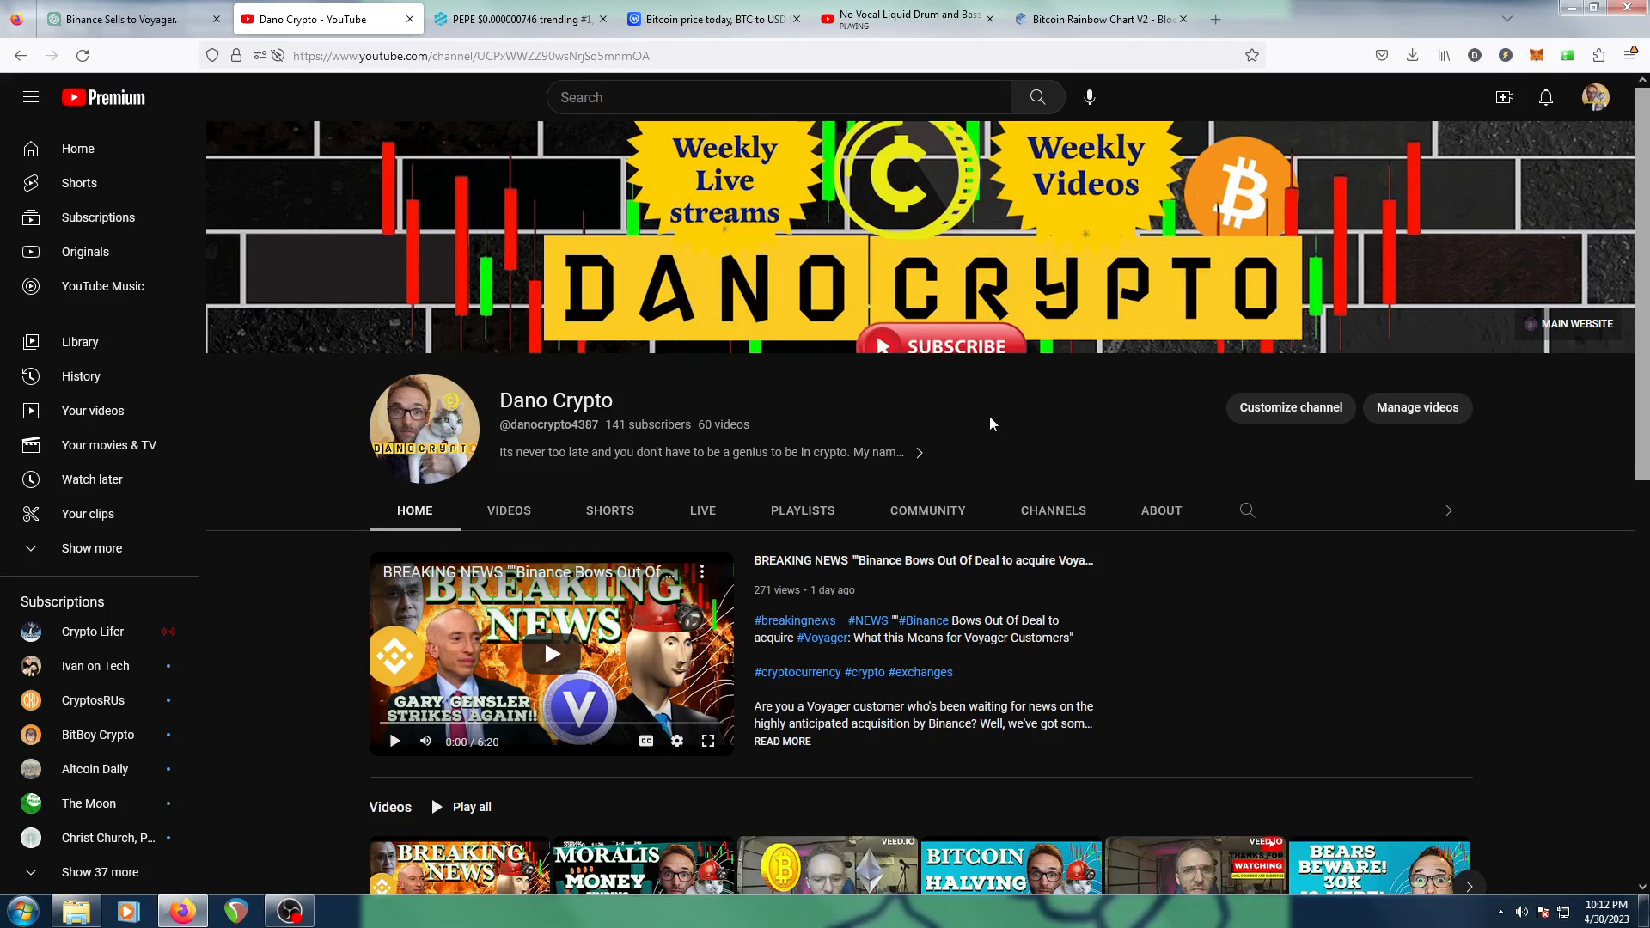
mouse_move(1004, 437)
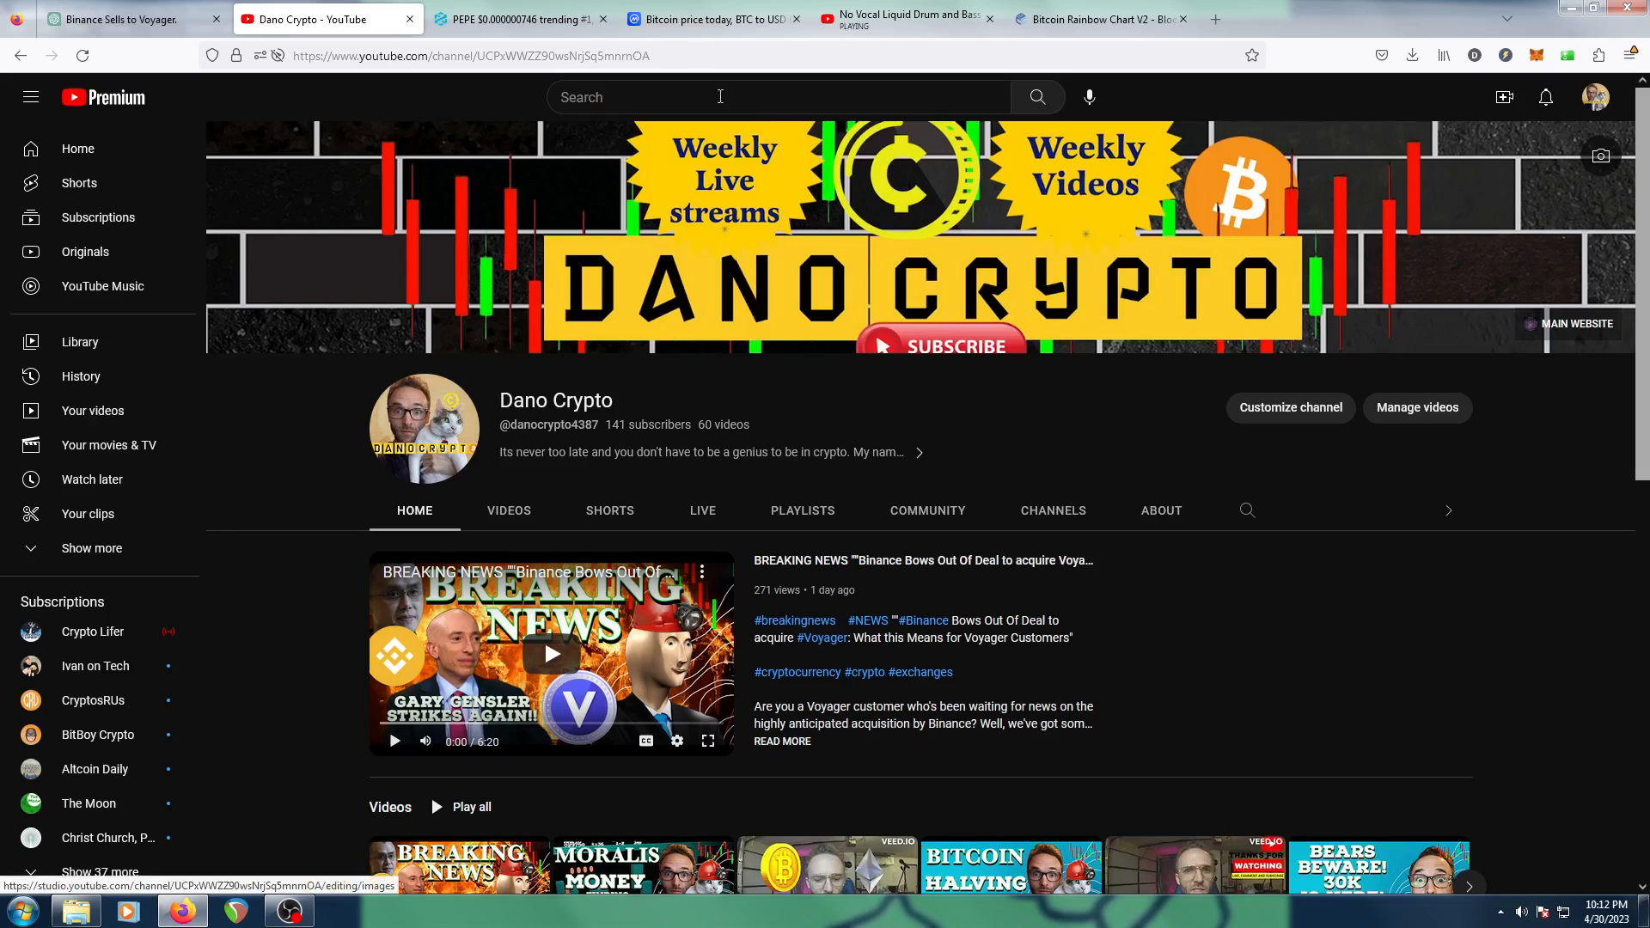
Review hourly BTC/USDT candles, then return to the header showing $28,590.66
left_click(713, 18)
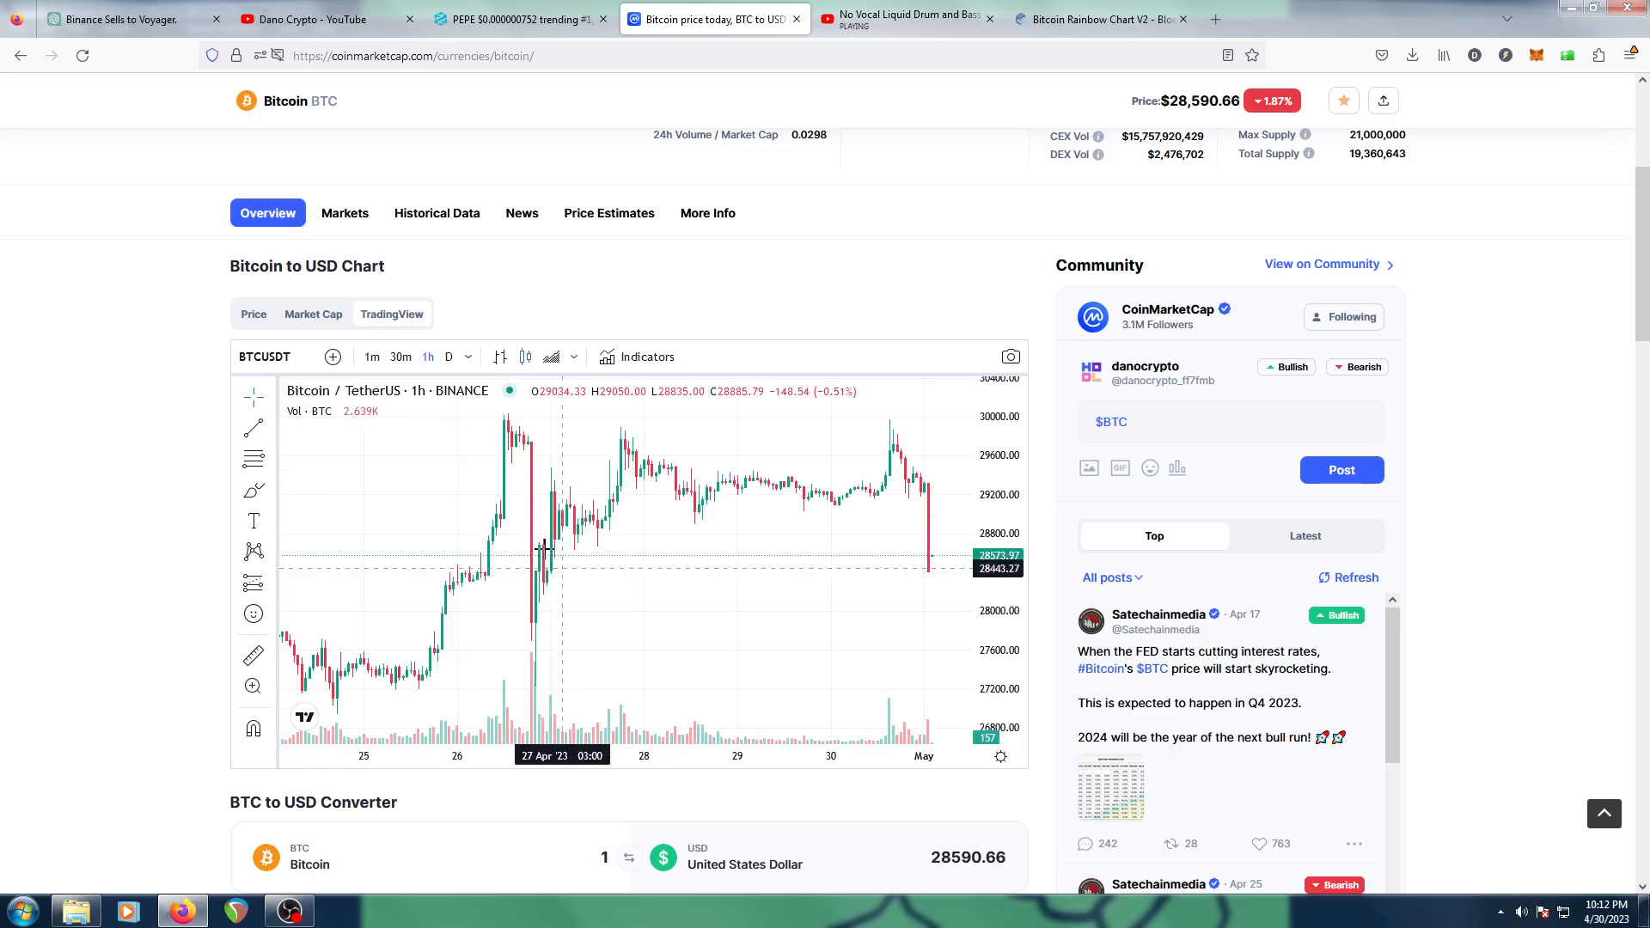
mouse_move(531, 547)
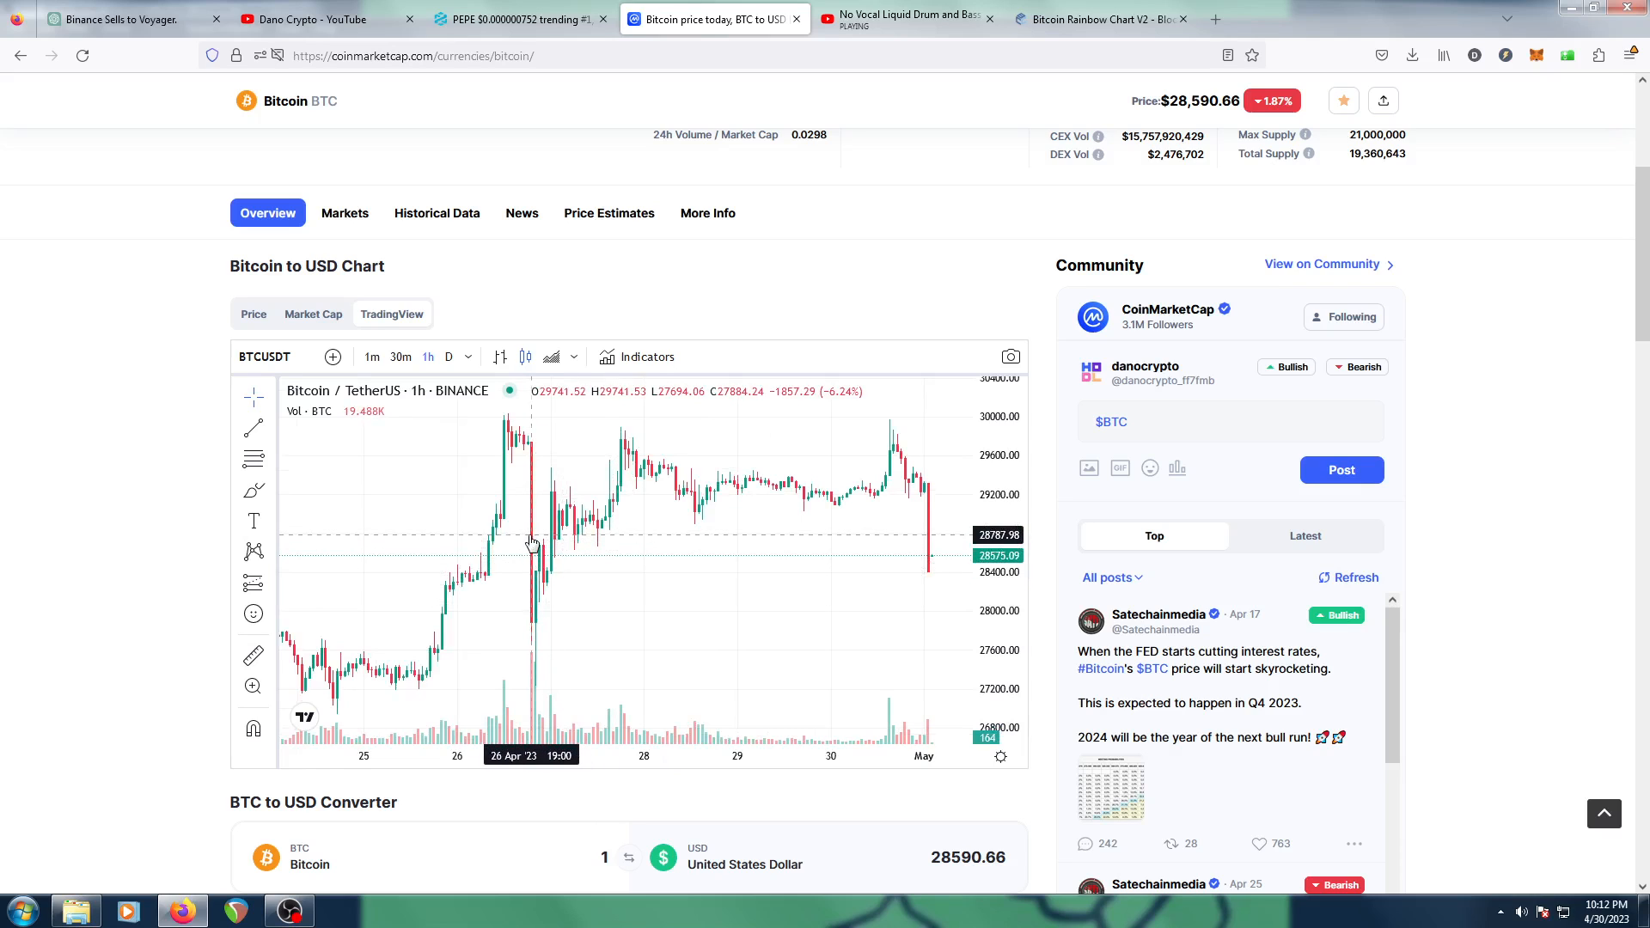
mouse_move(547, 544)
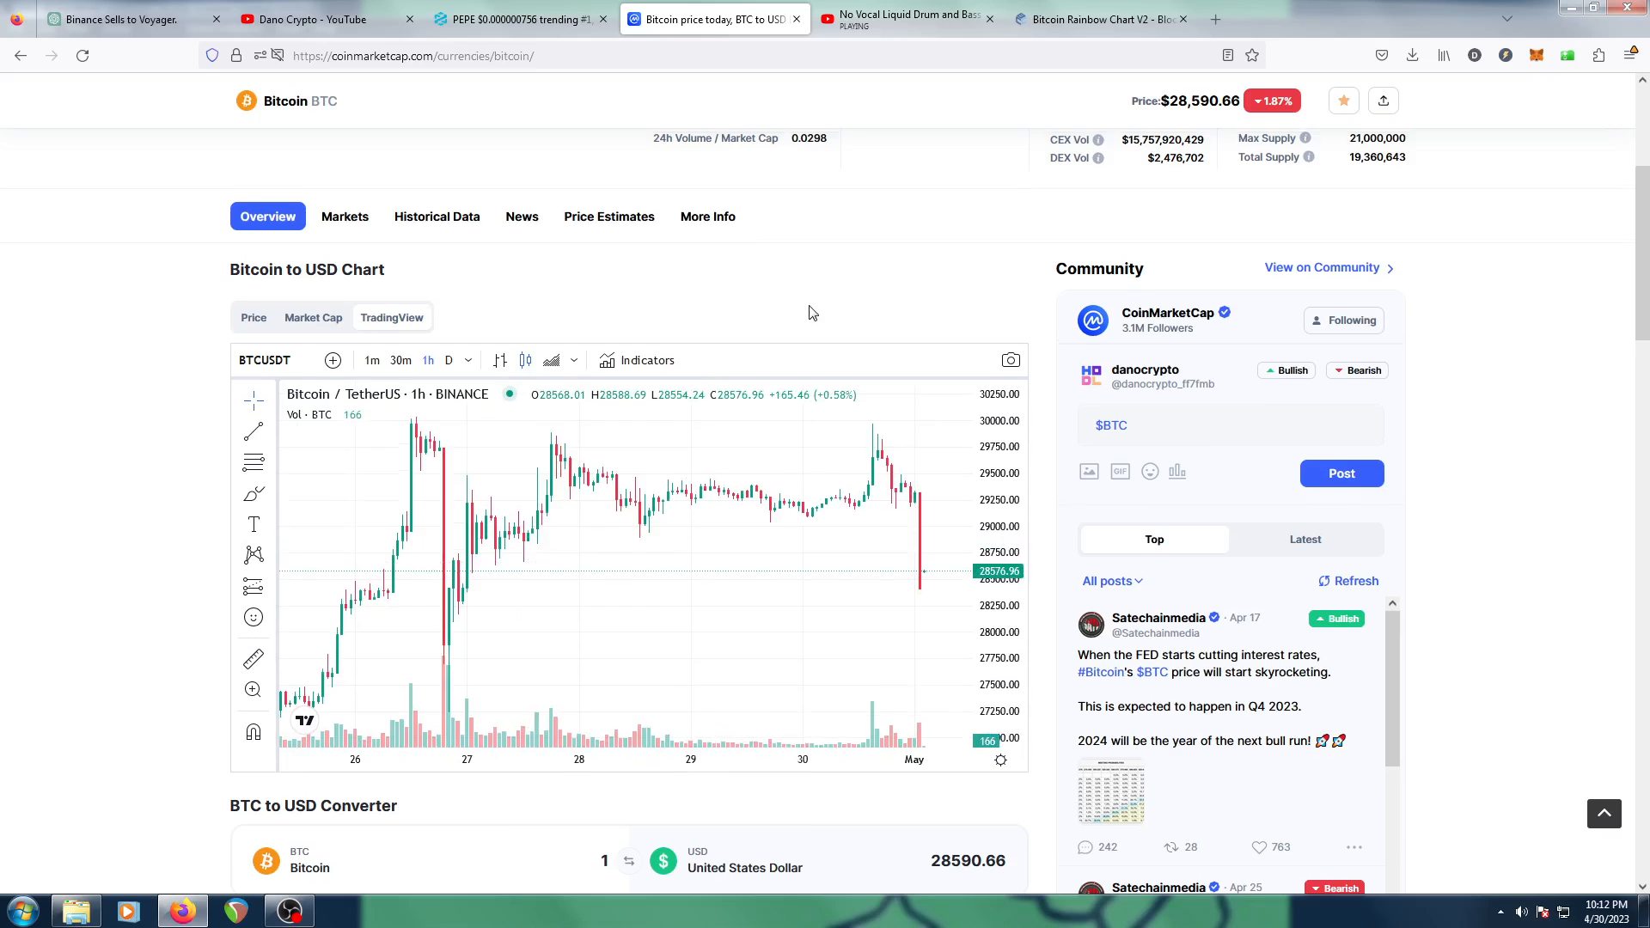
scroll("up", 3)
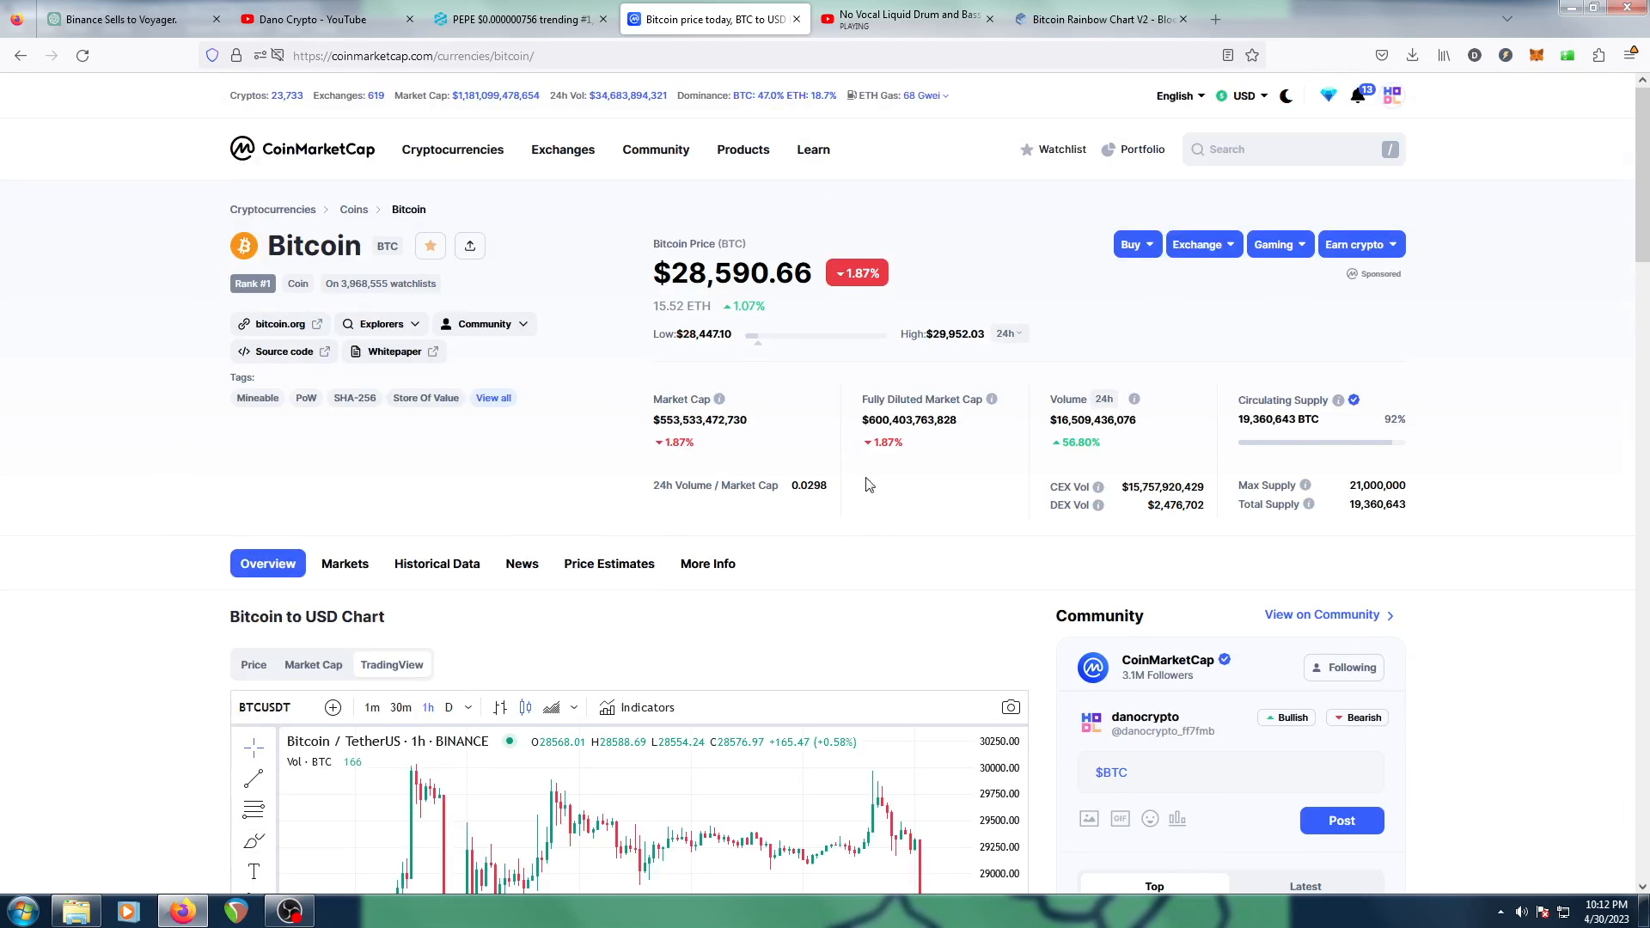
Return to the Rainbow Chart to read Bitcoin's current band tooltip
left_click(1097, 19)
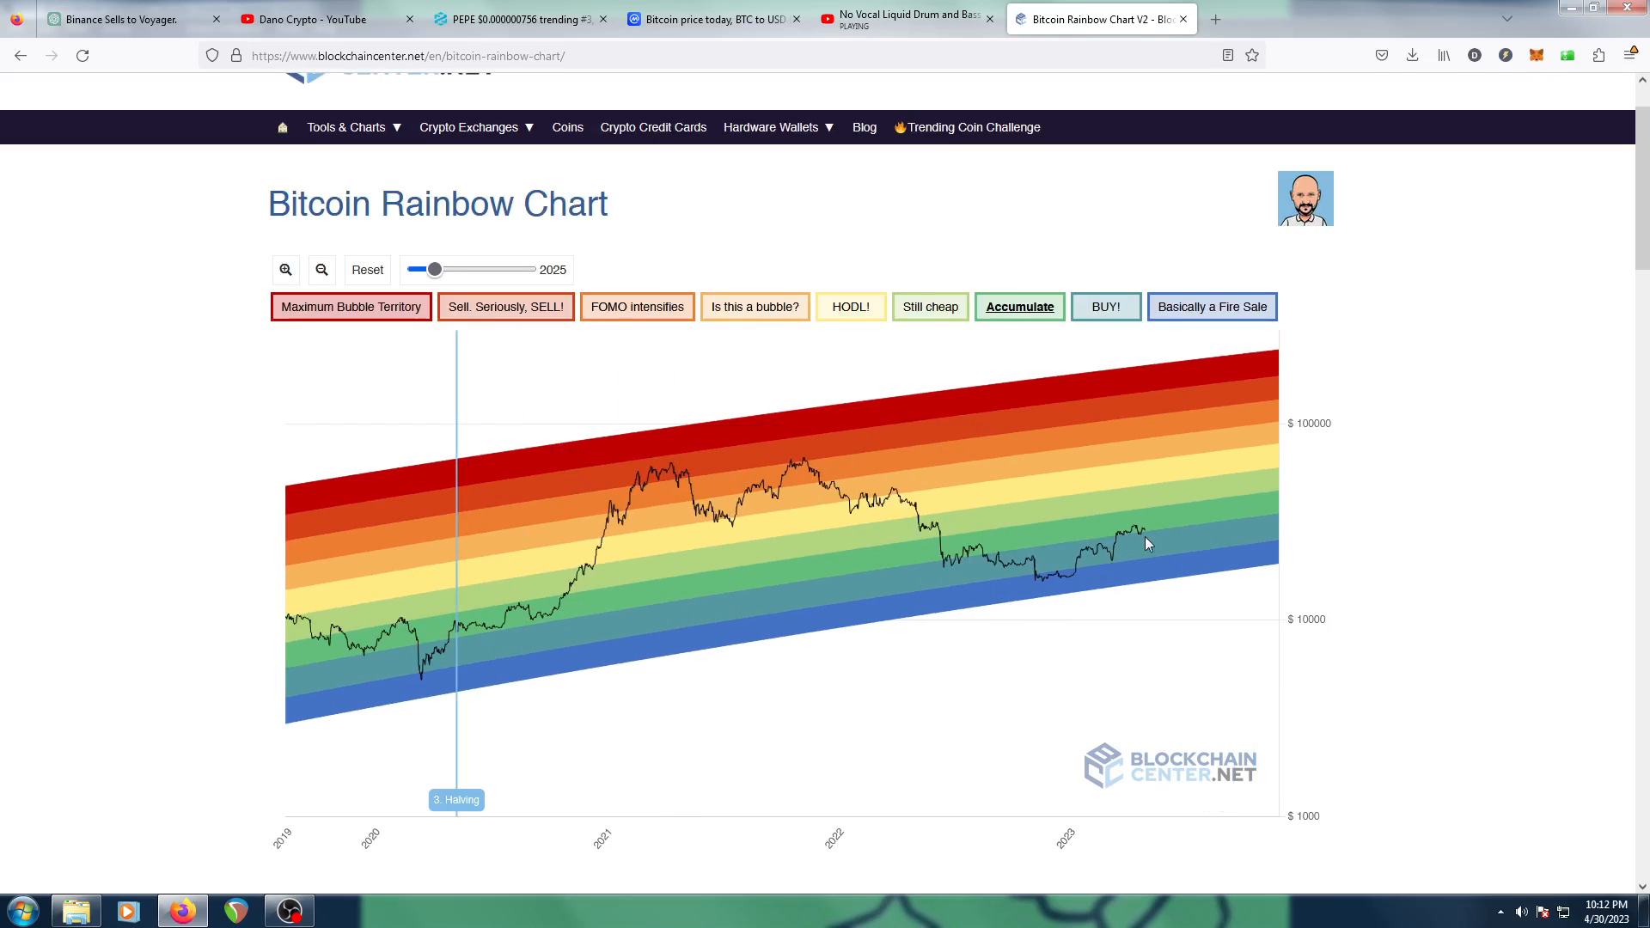
mouse_move(1143, 535)
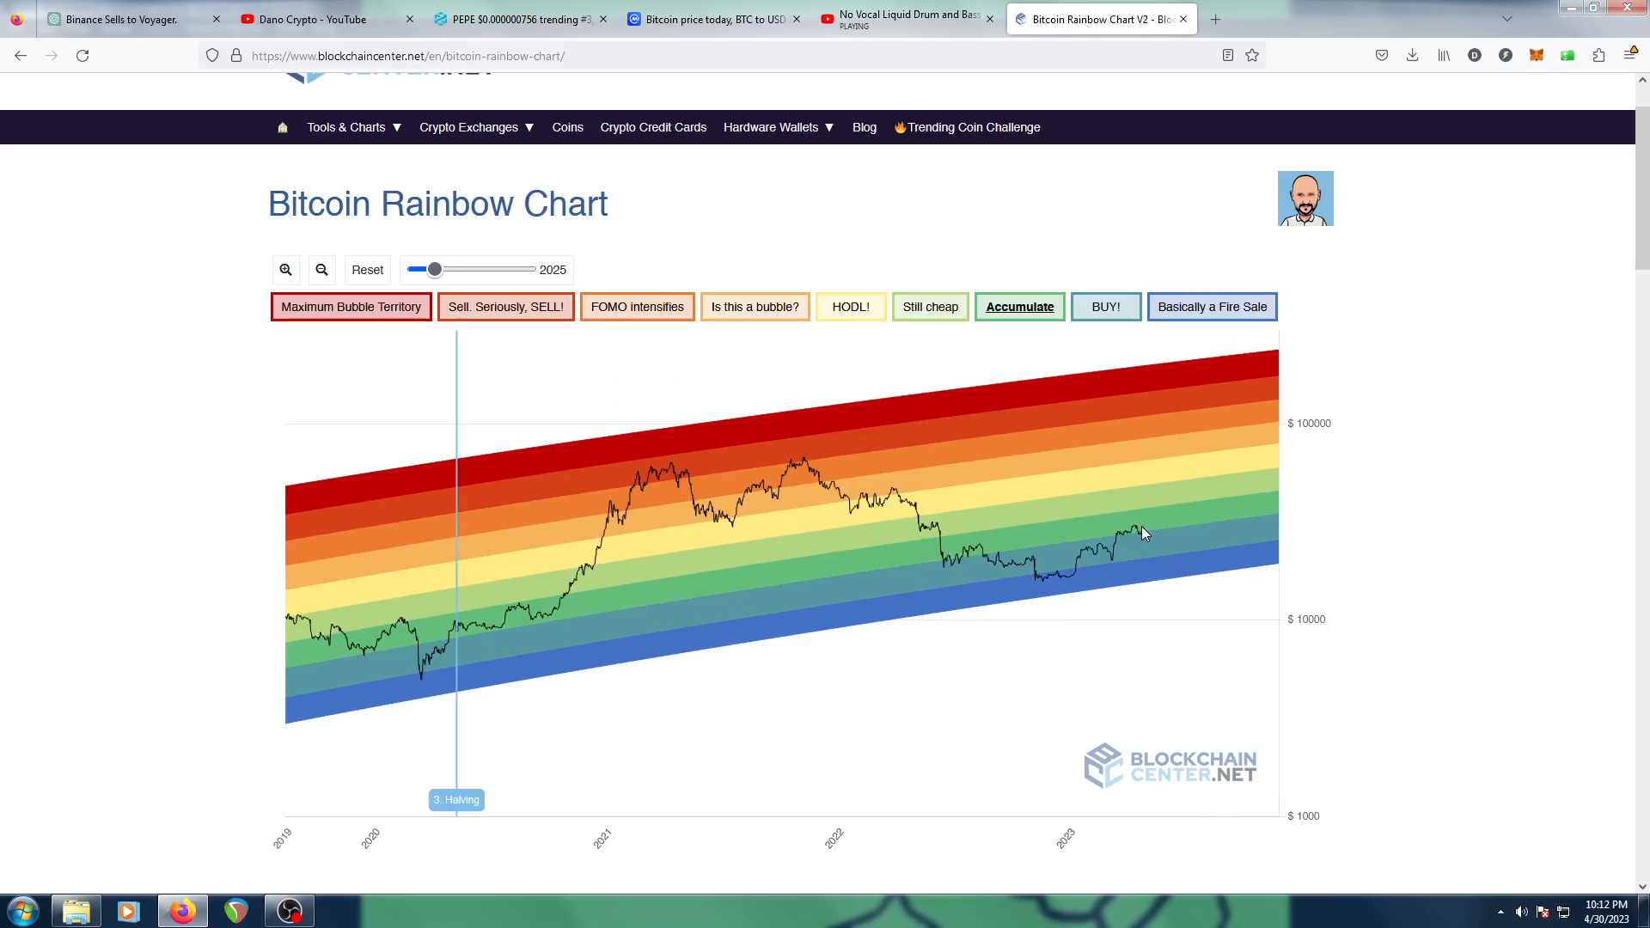
mouse_move(1136, 540)
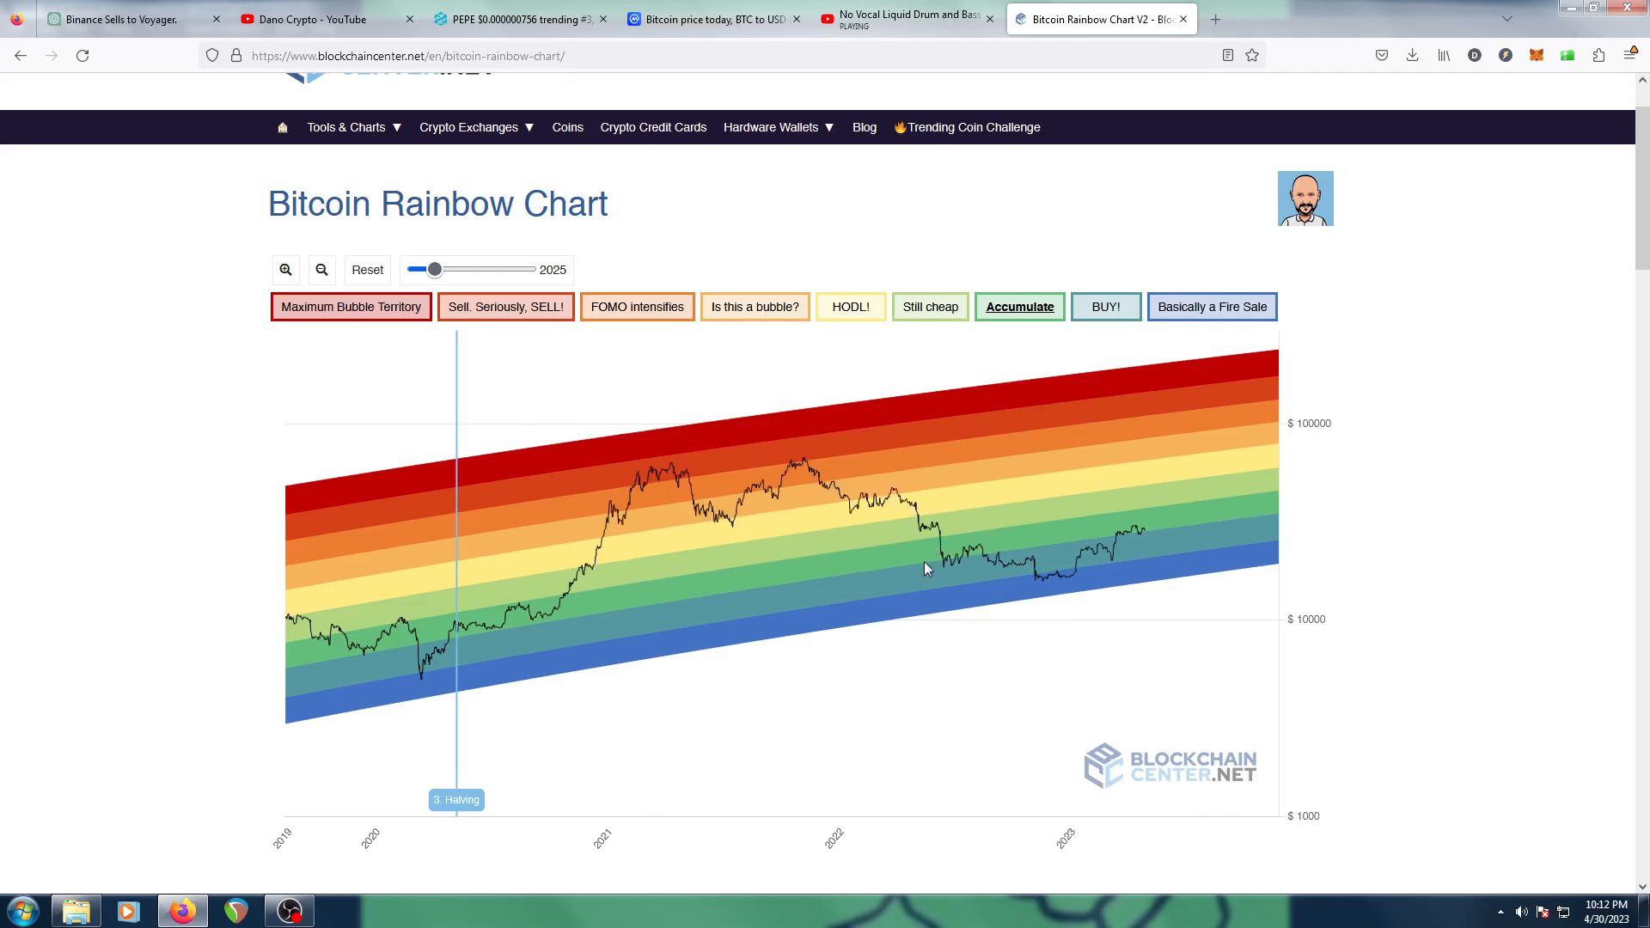
mouse_move(721, 474)
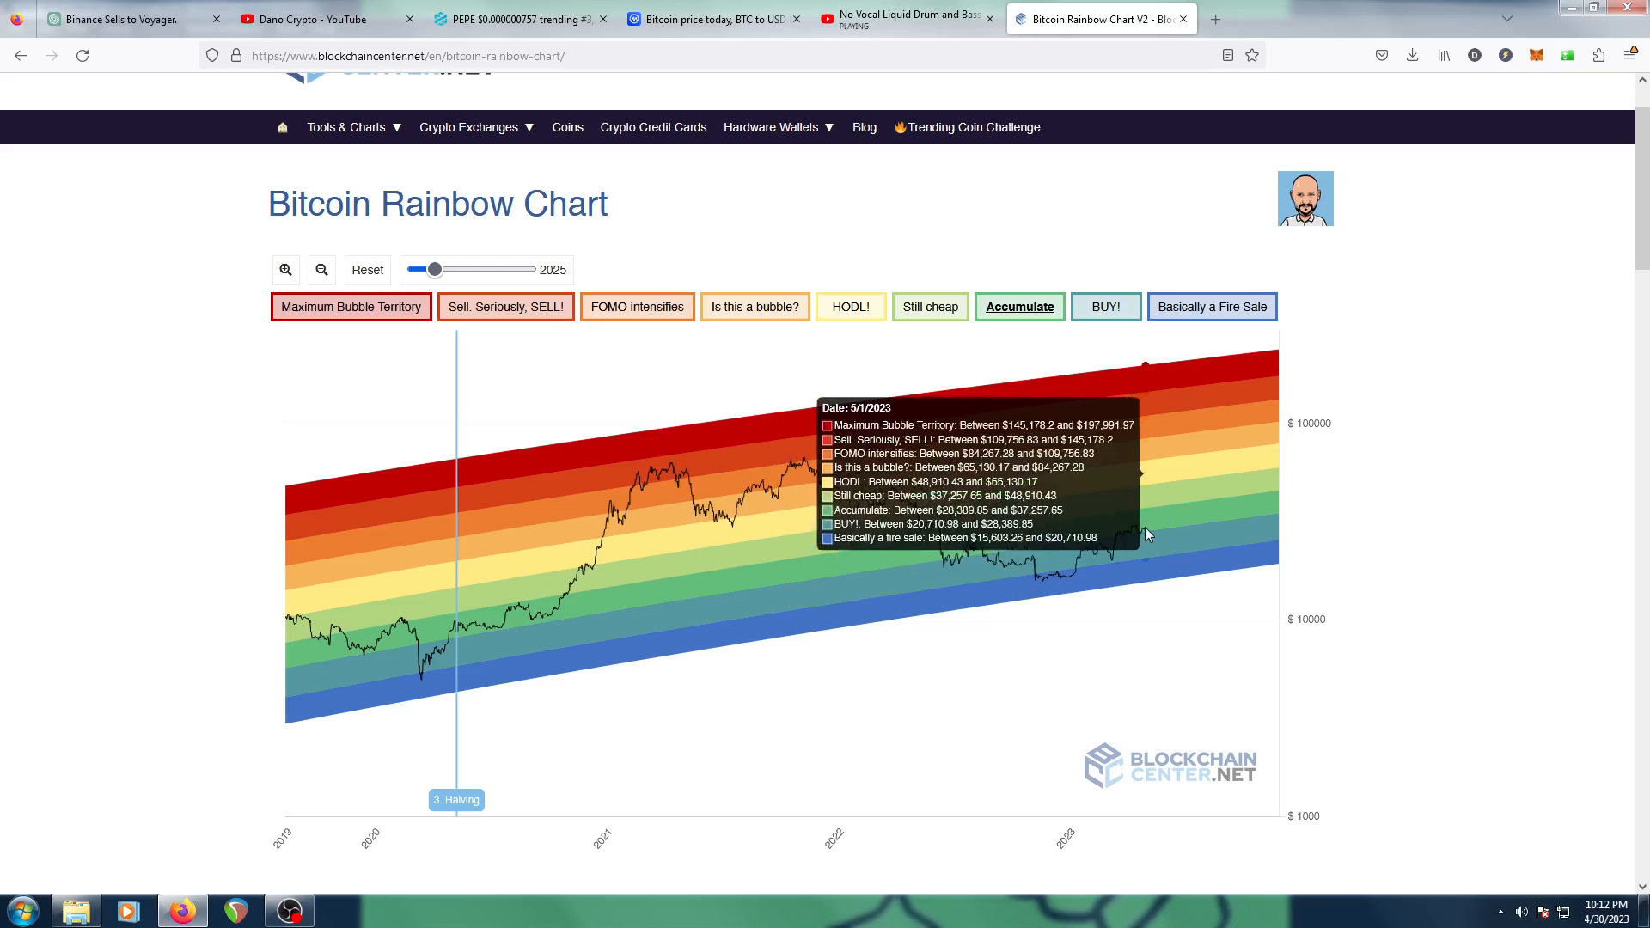
mouse_move(601, 280)
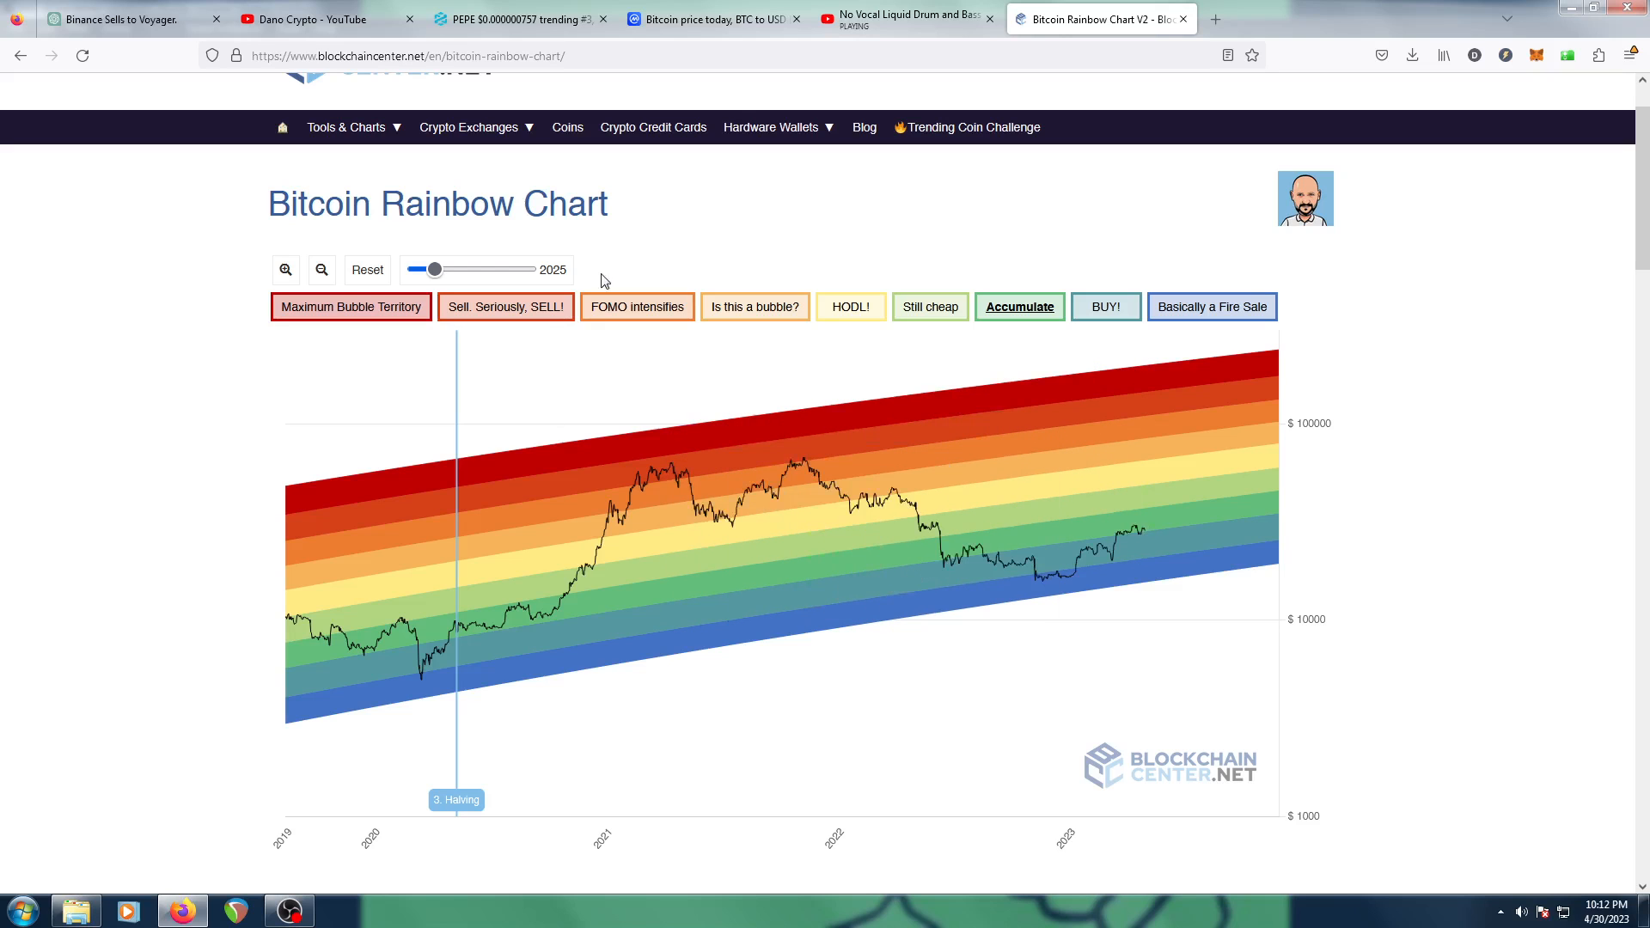
Scroll through Bitcoin's market stats and hourly BTC/USDT chart, then back up
left_click(705, 19)
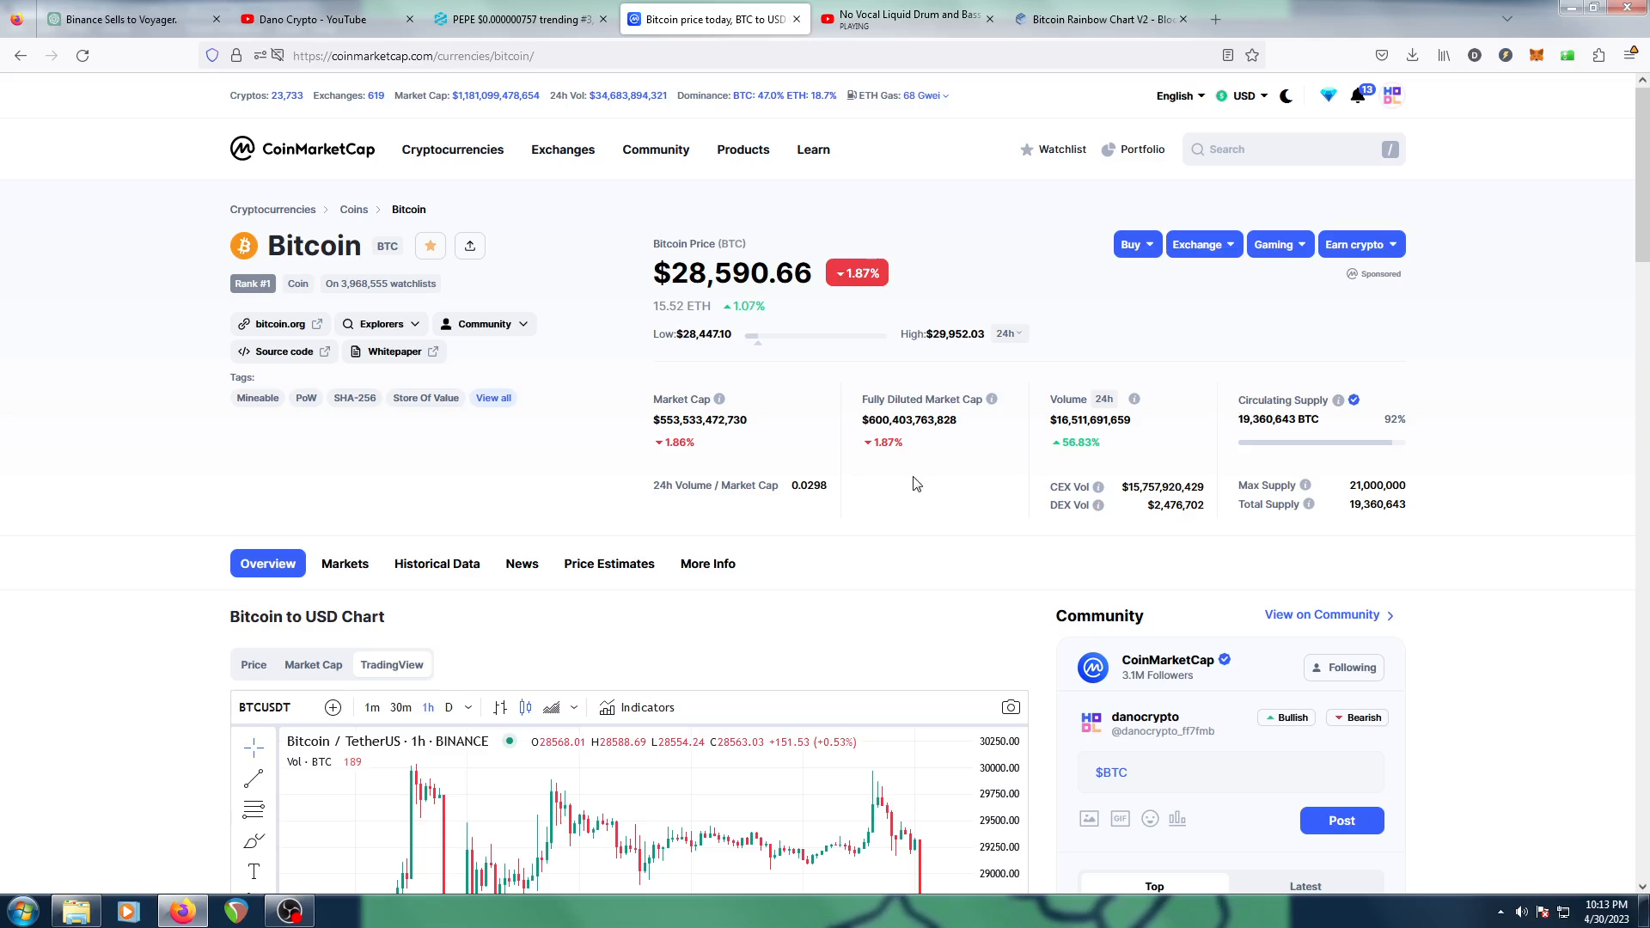
scroll("down", 3)
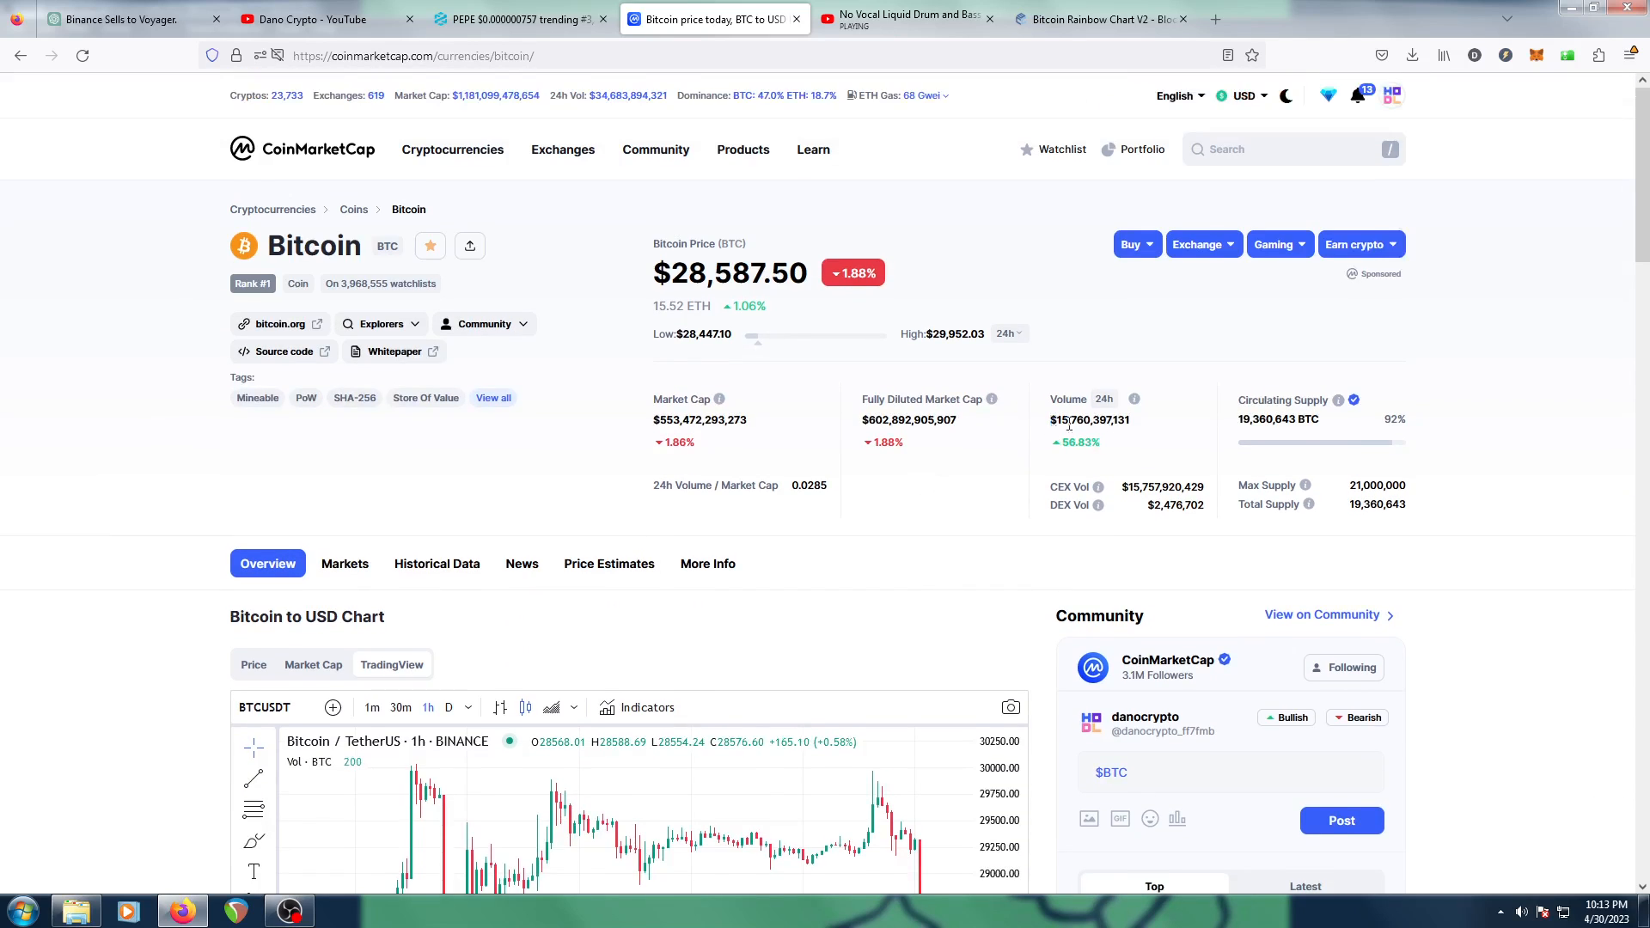
mouse_move(1136, 450)
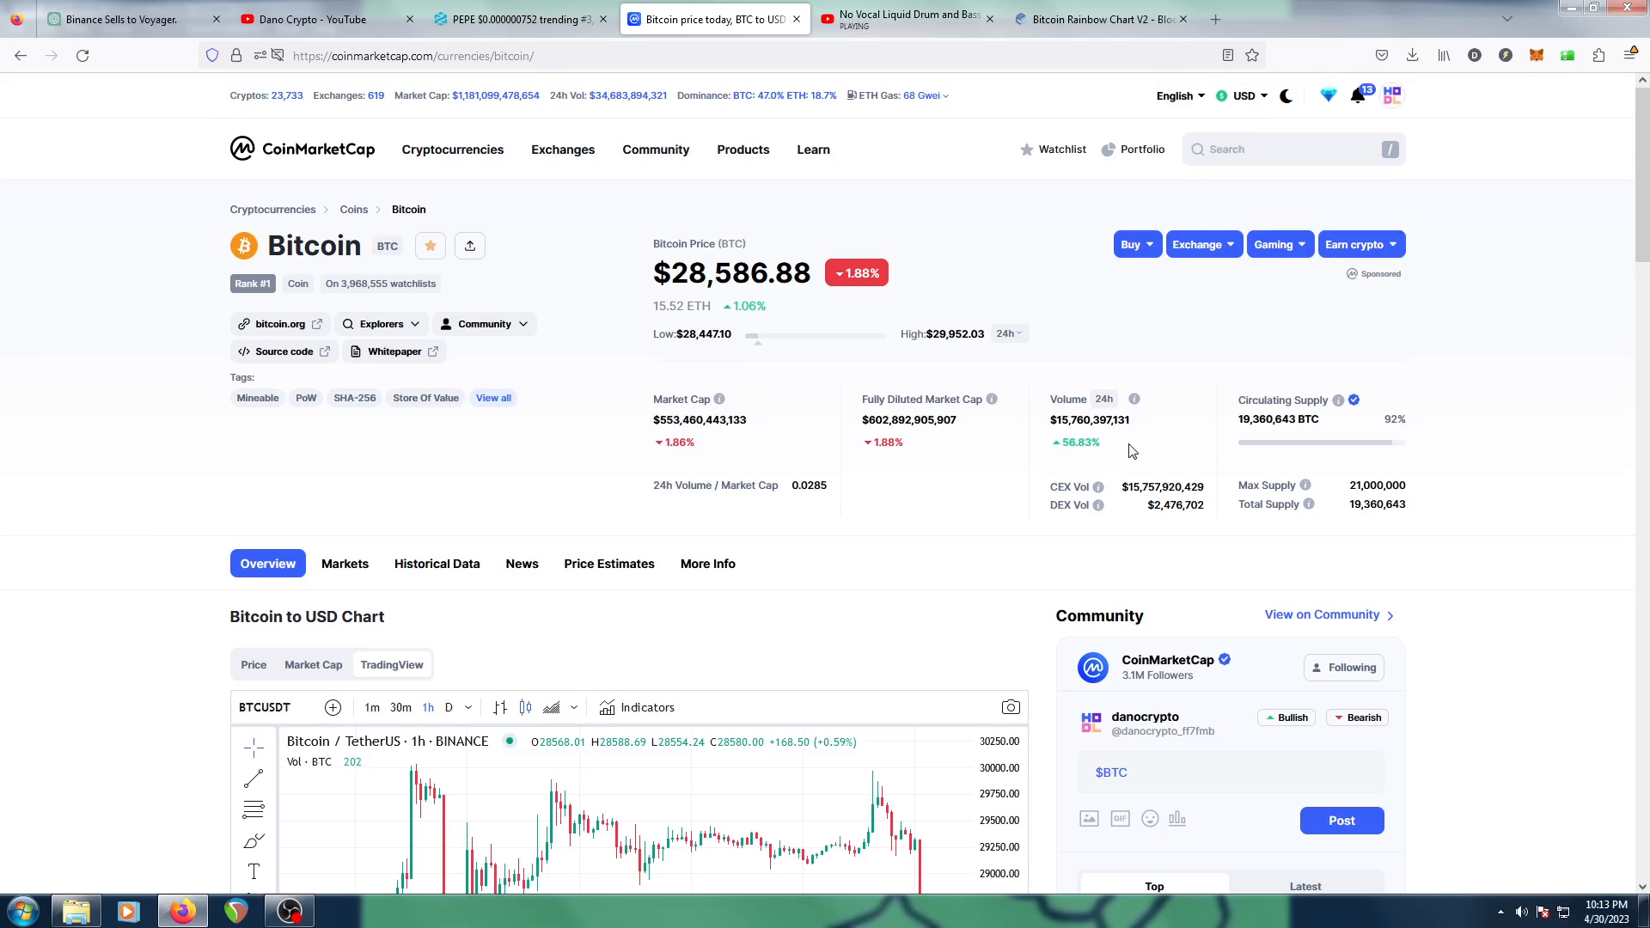
scroll("down", 3)
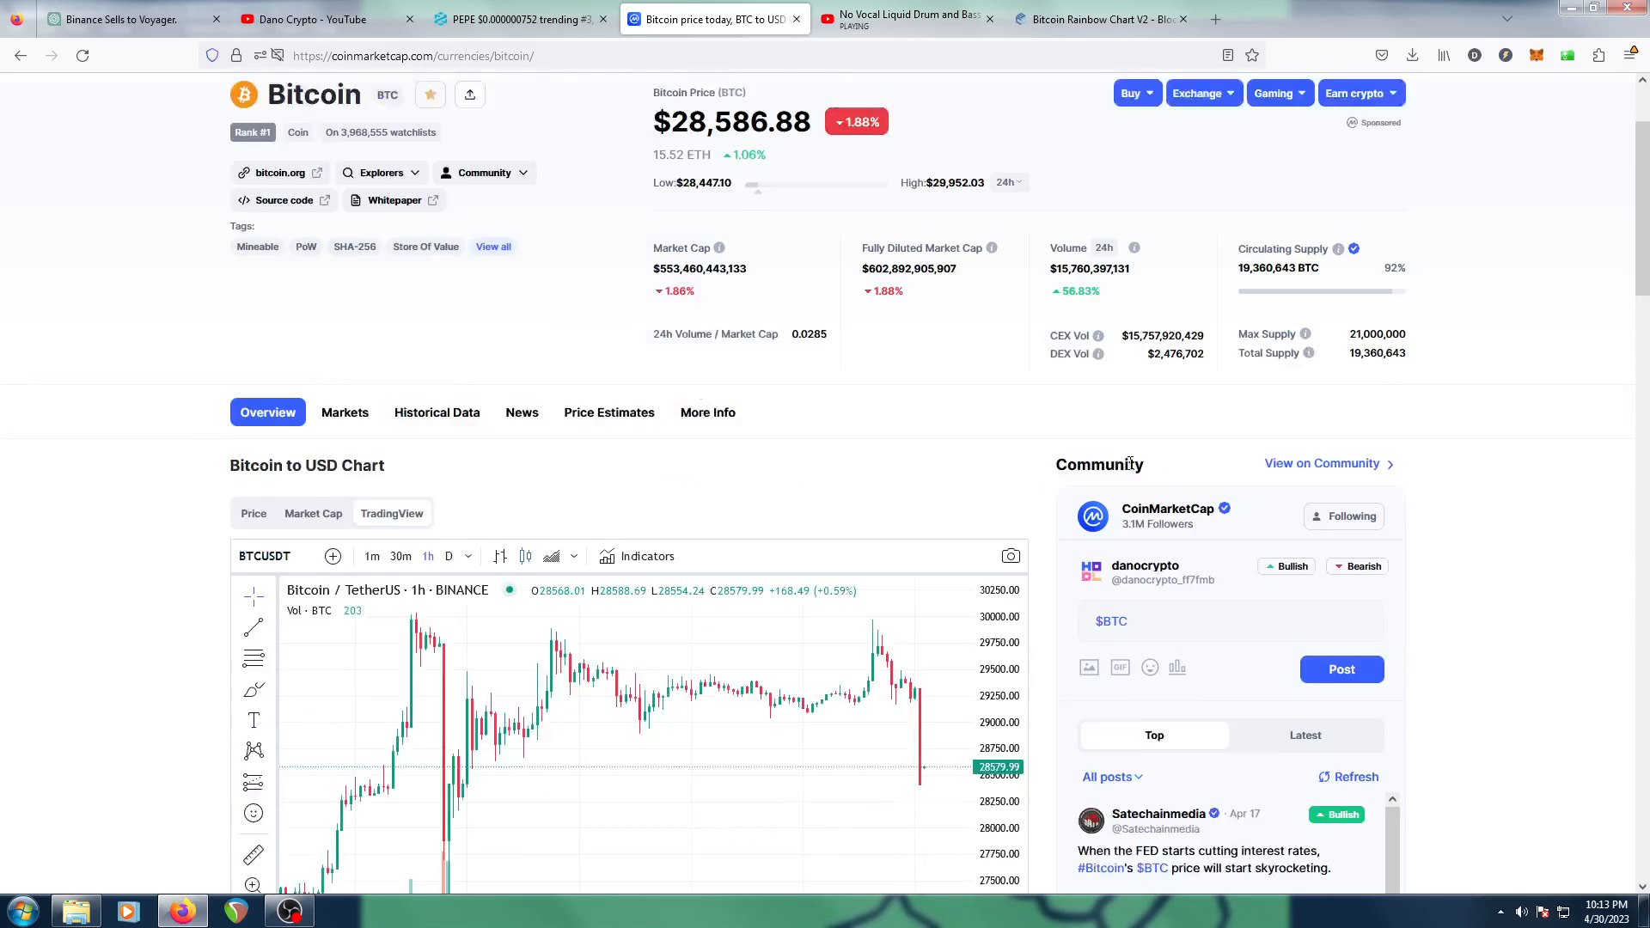
scroll("down", 3)
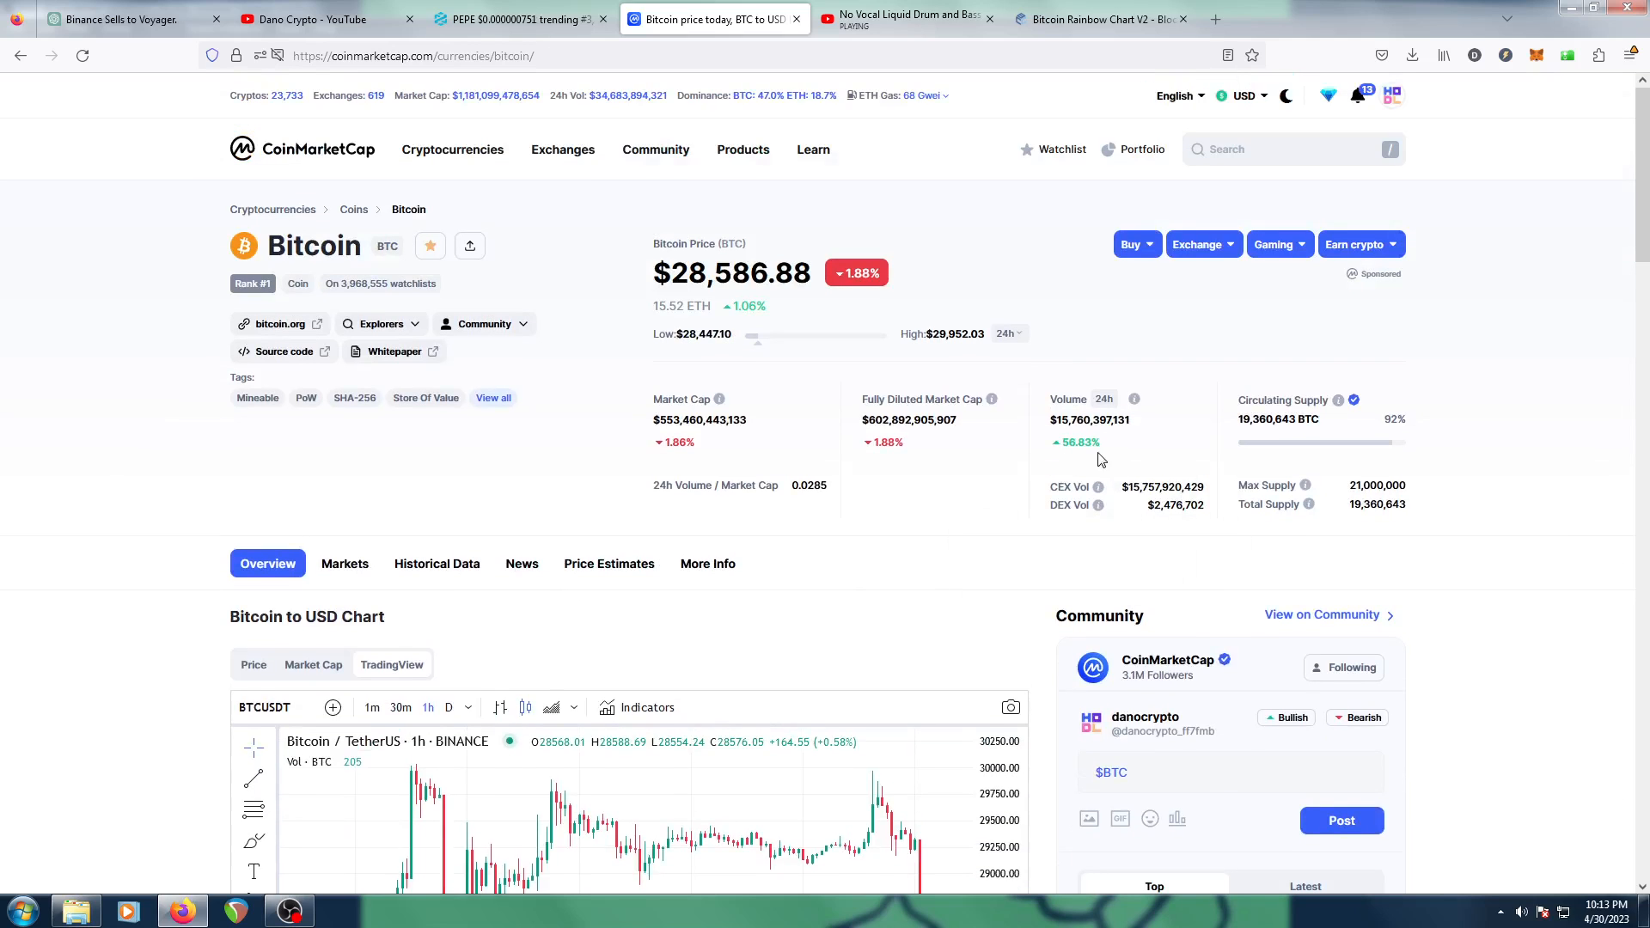
scroll("down", 3)
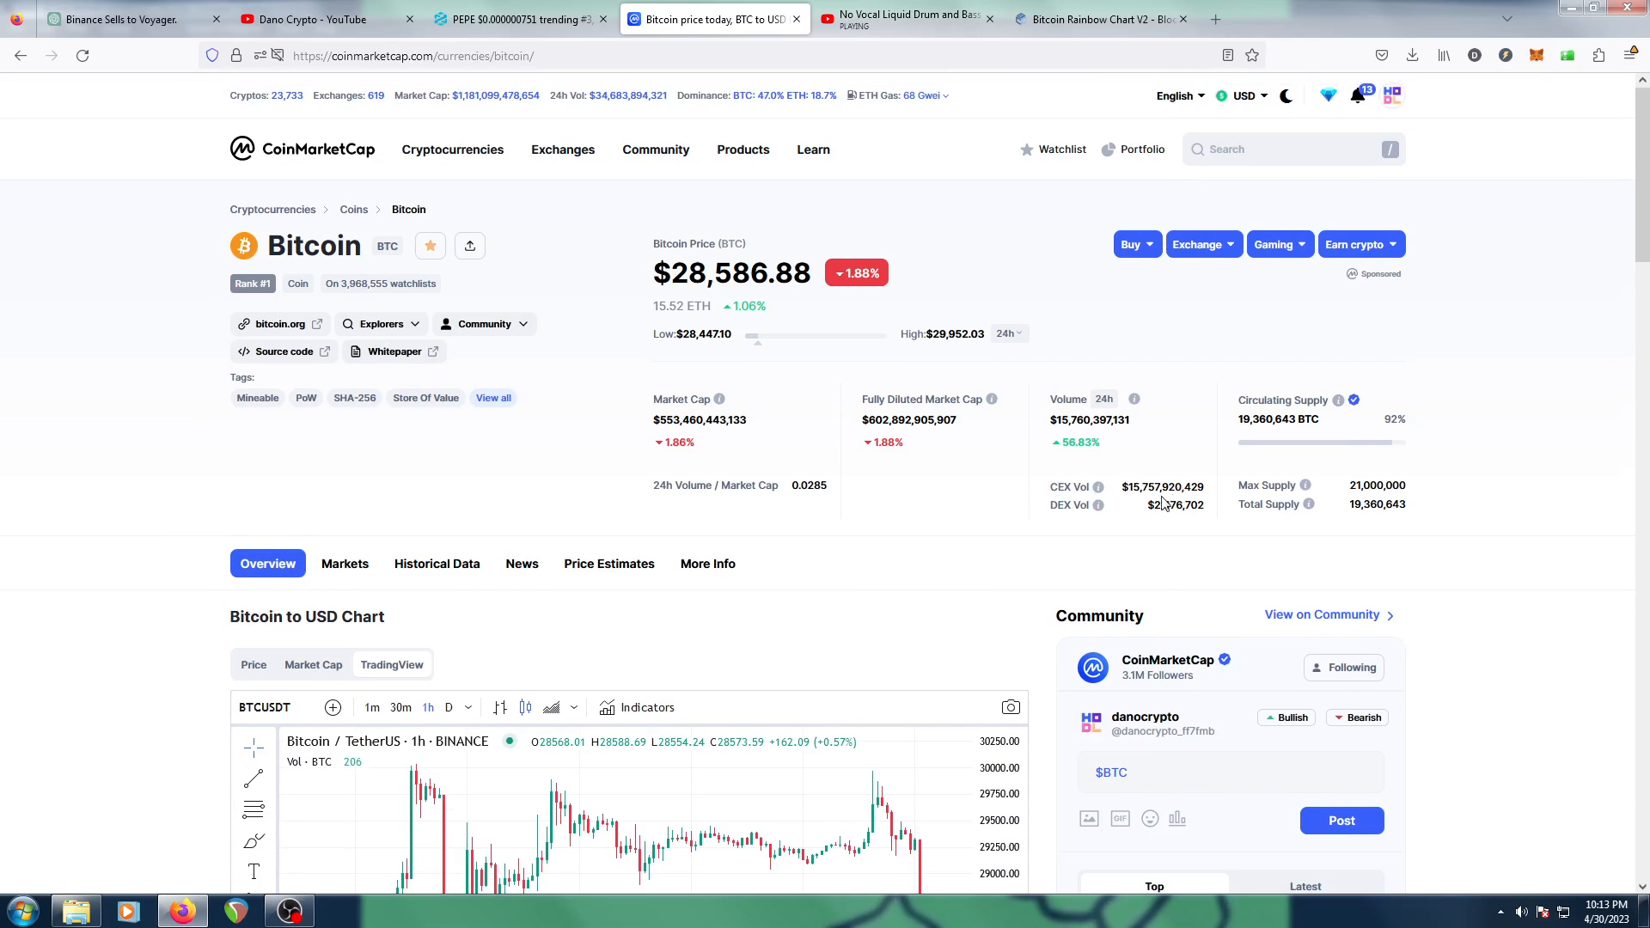
mouse_move(1166, 547)
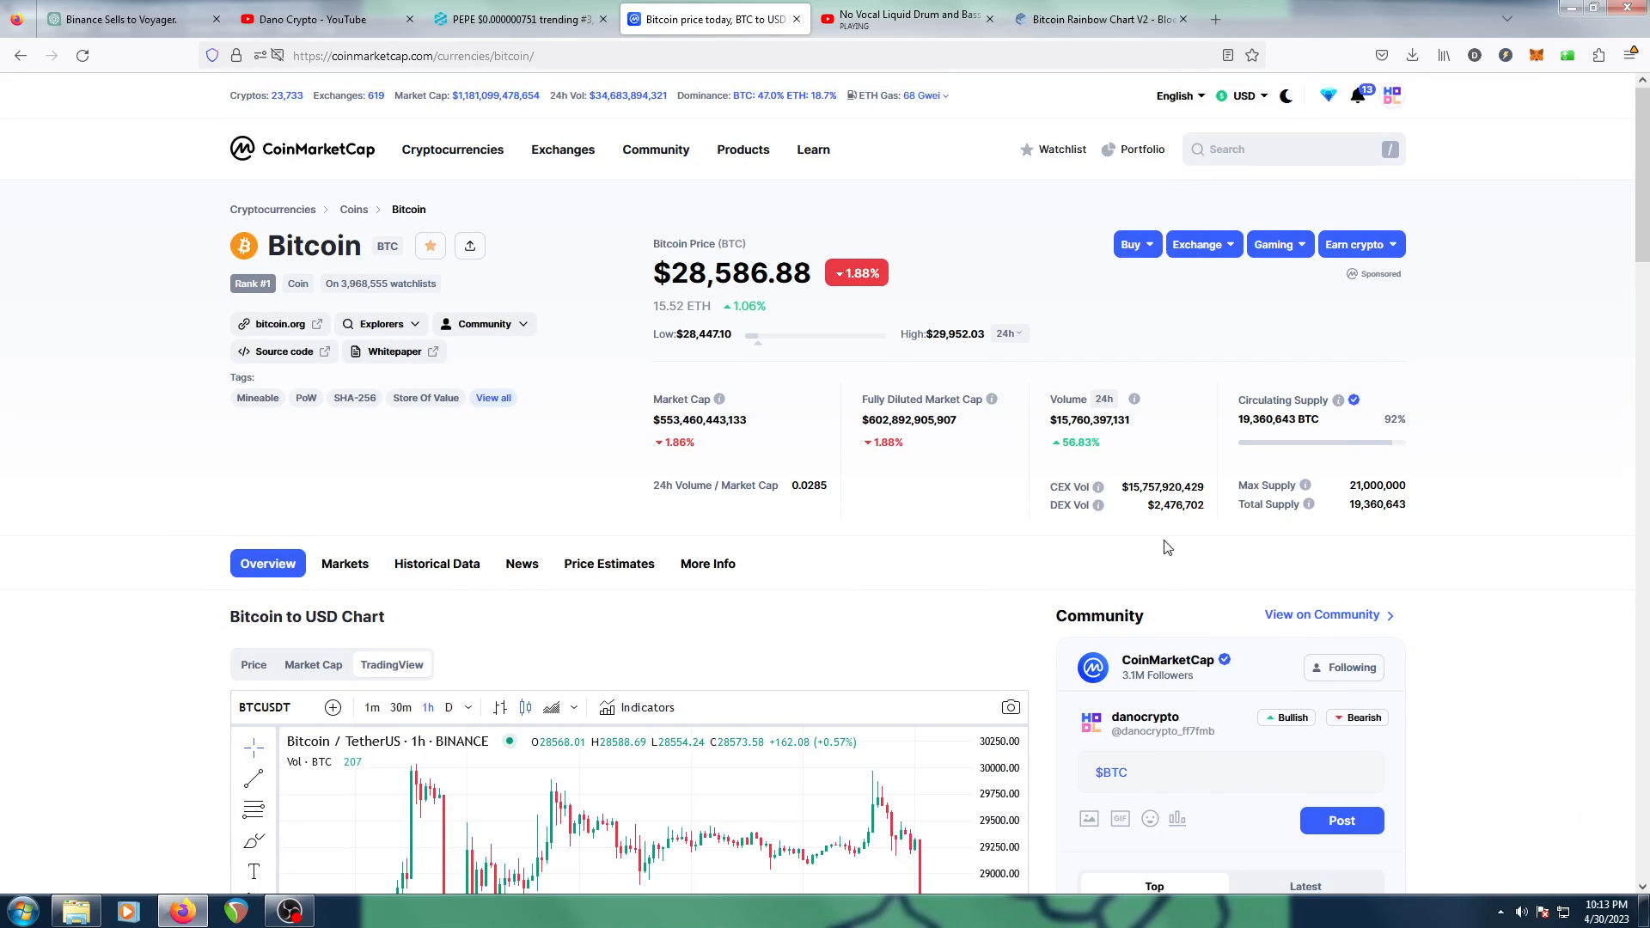
mouse_move(1079, 533)
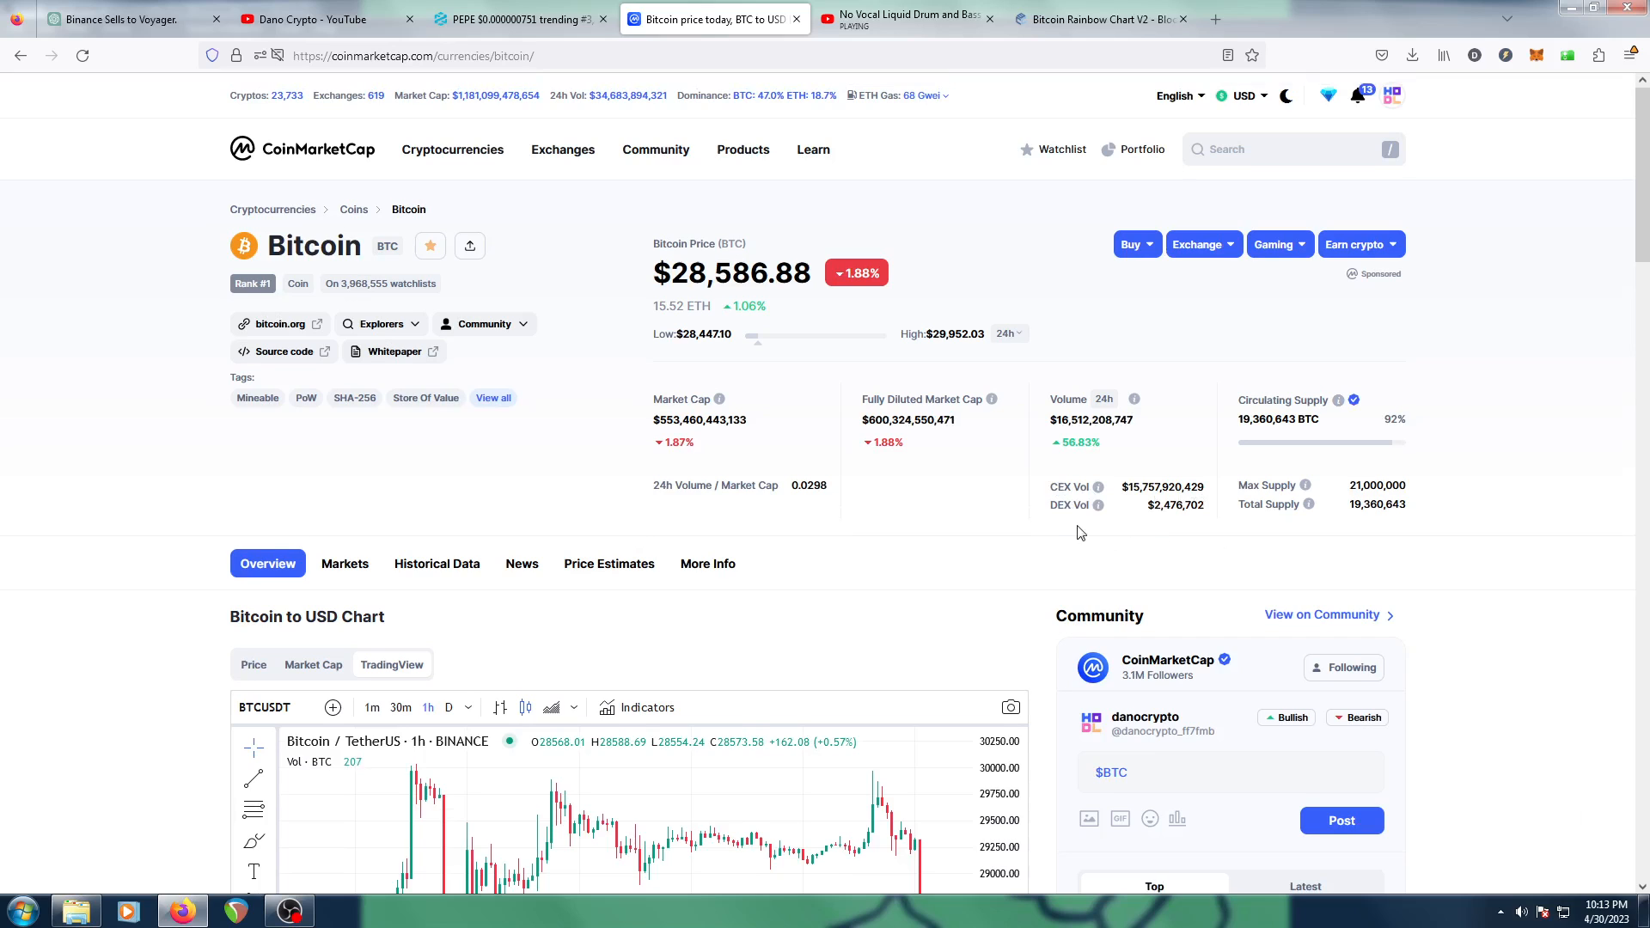
mouse_move(1186, 530)
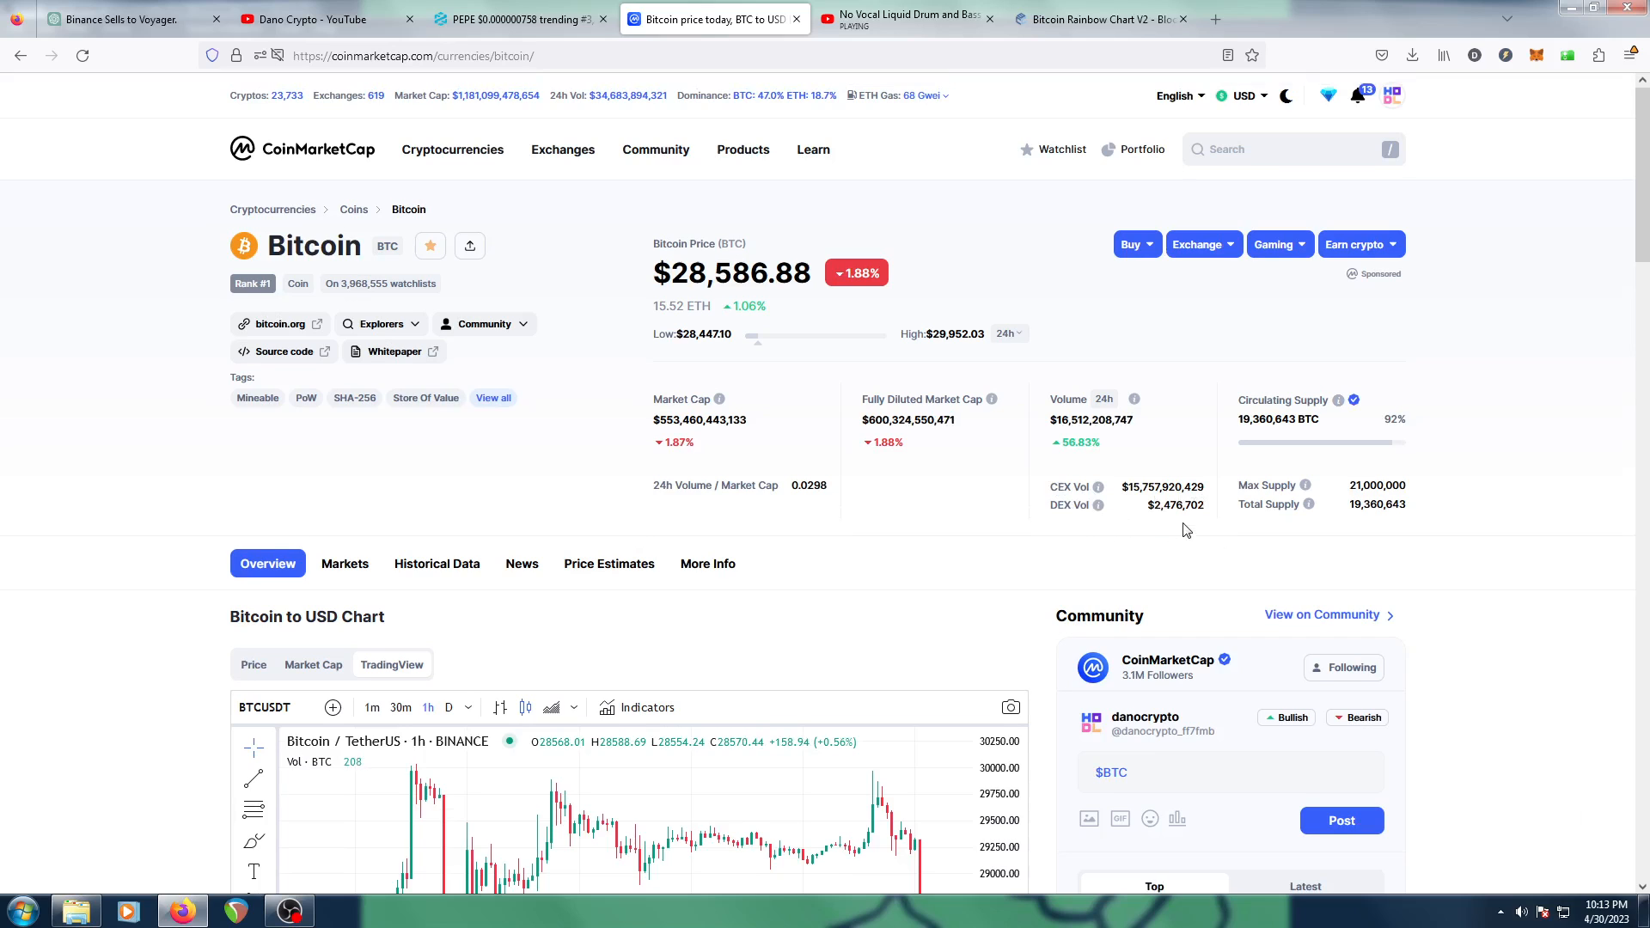
scroll("down", 3)
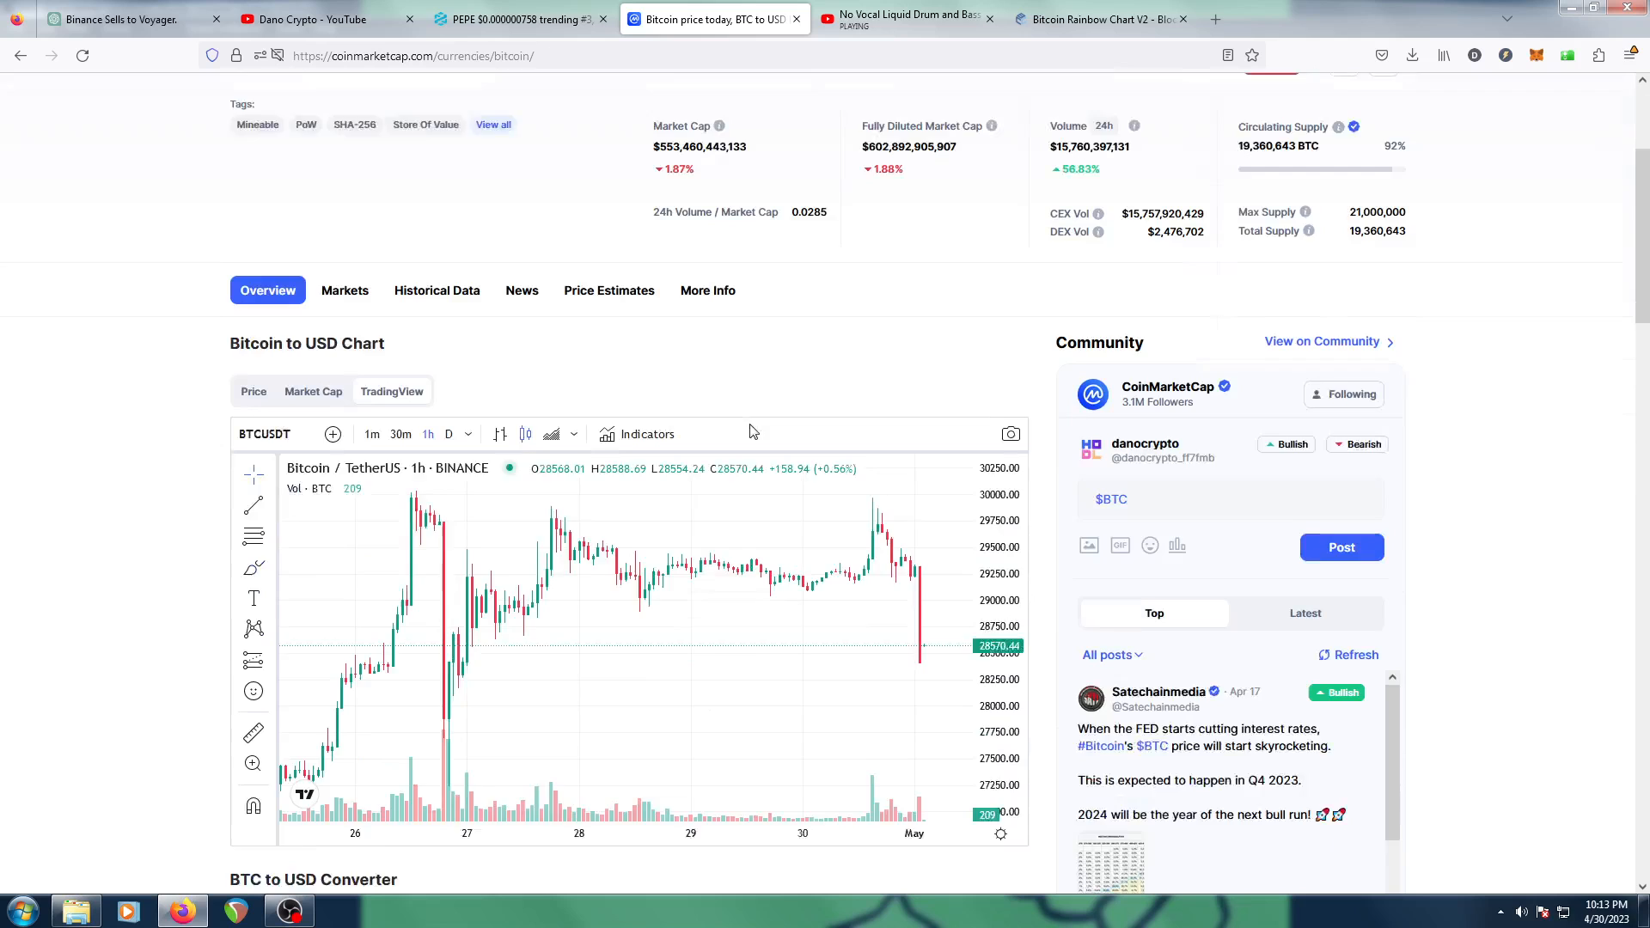
scroll("down", 3)
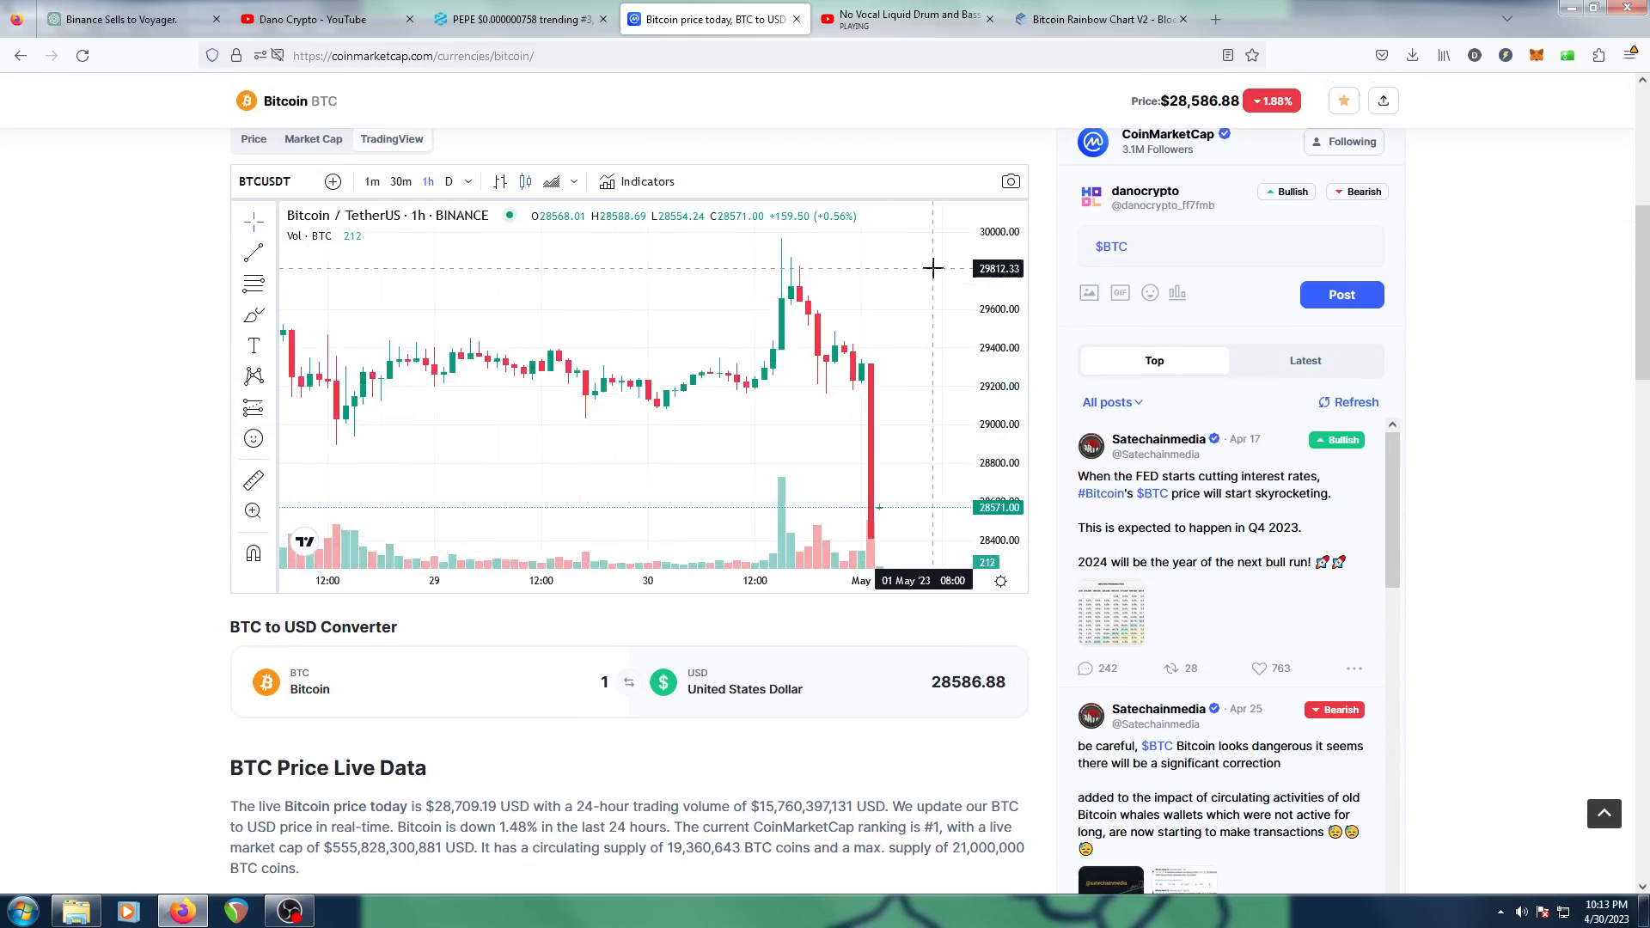
scroll("up", 3)
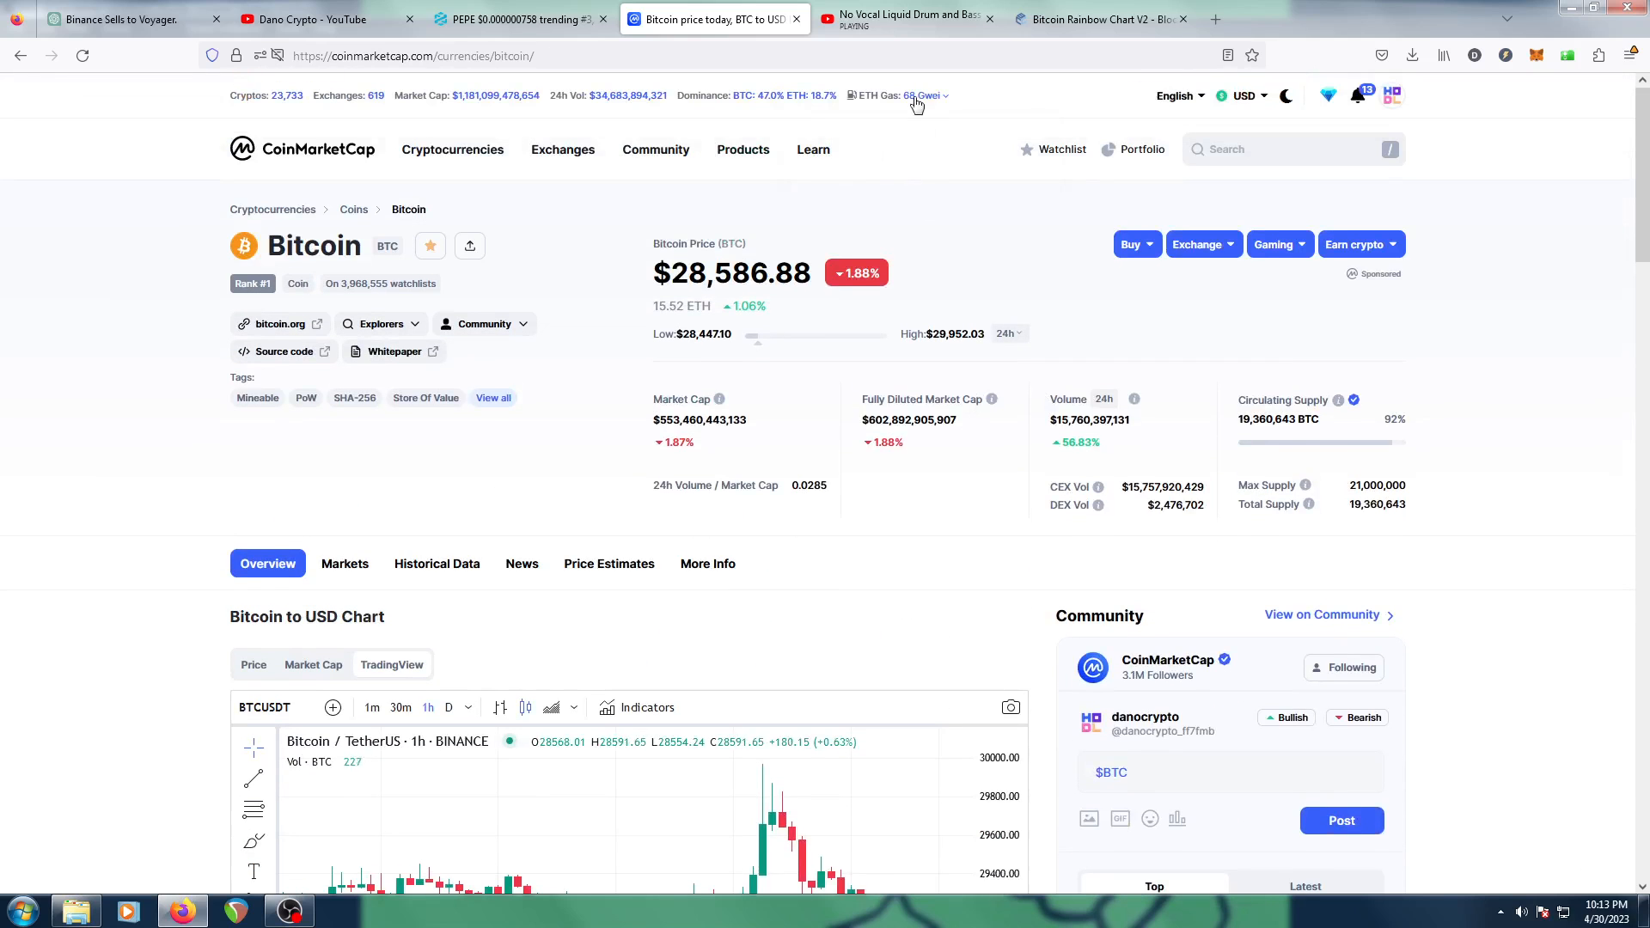
left_click(305, 19)
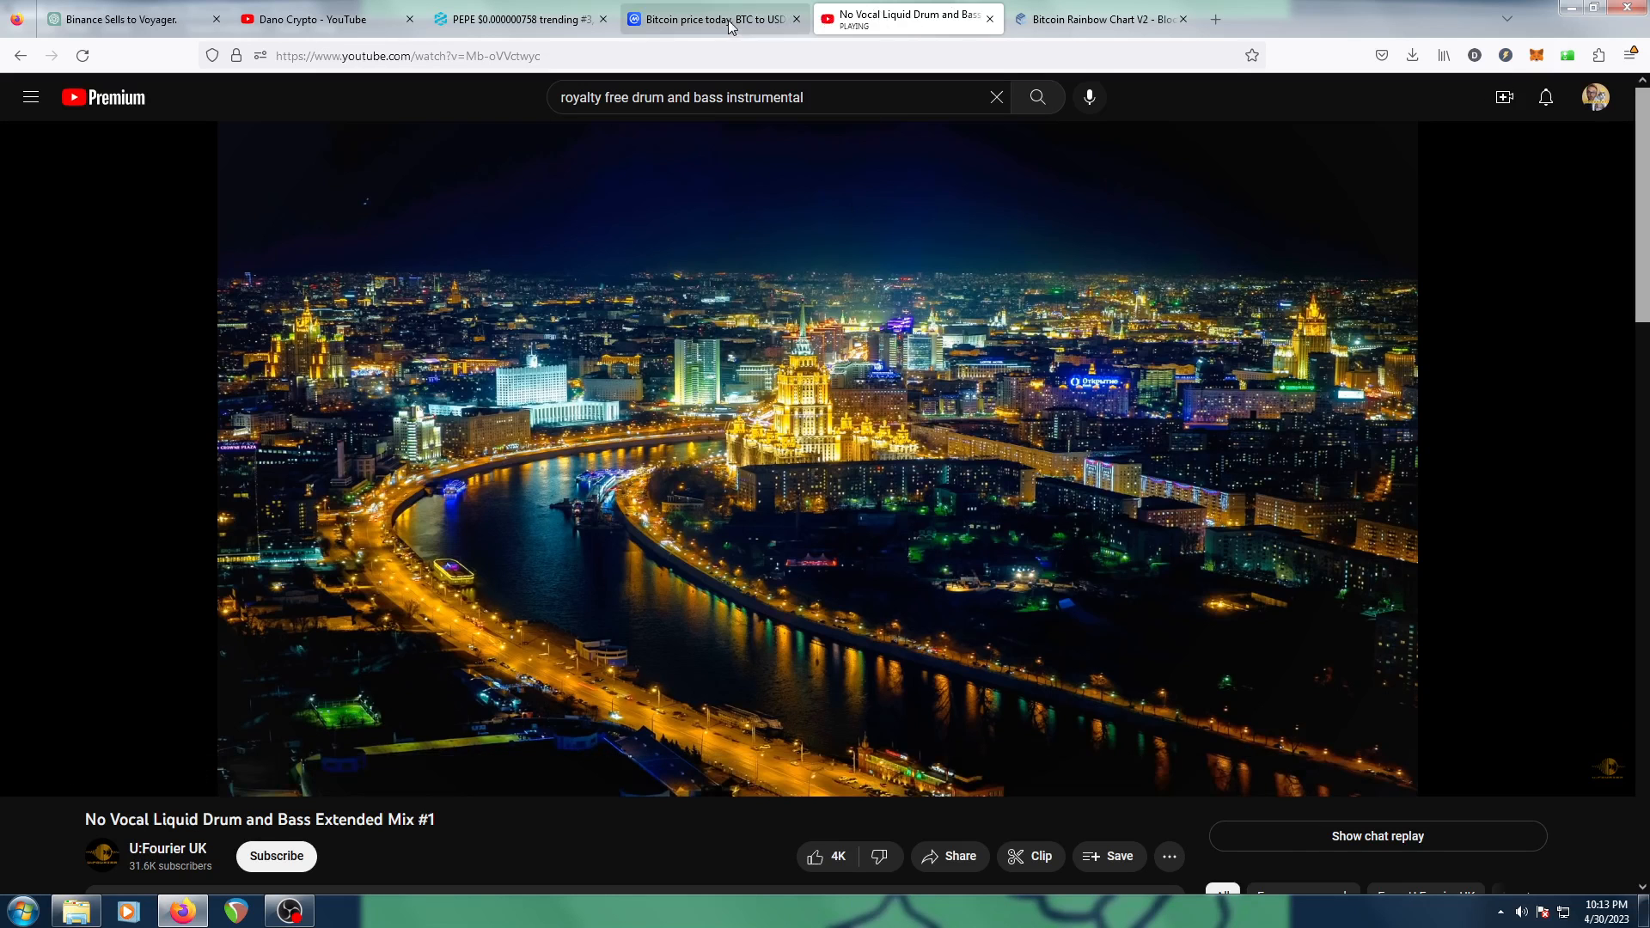
left_click(705, 19)
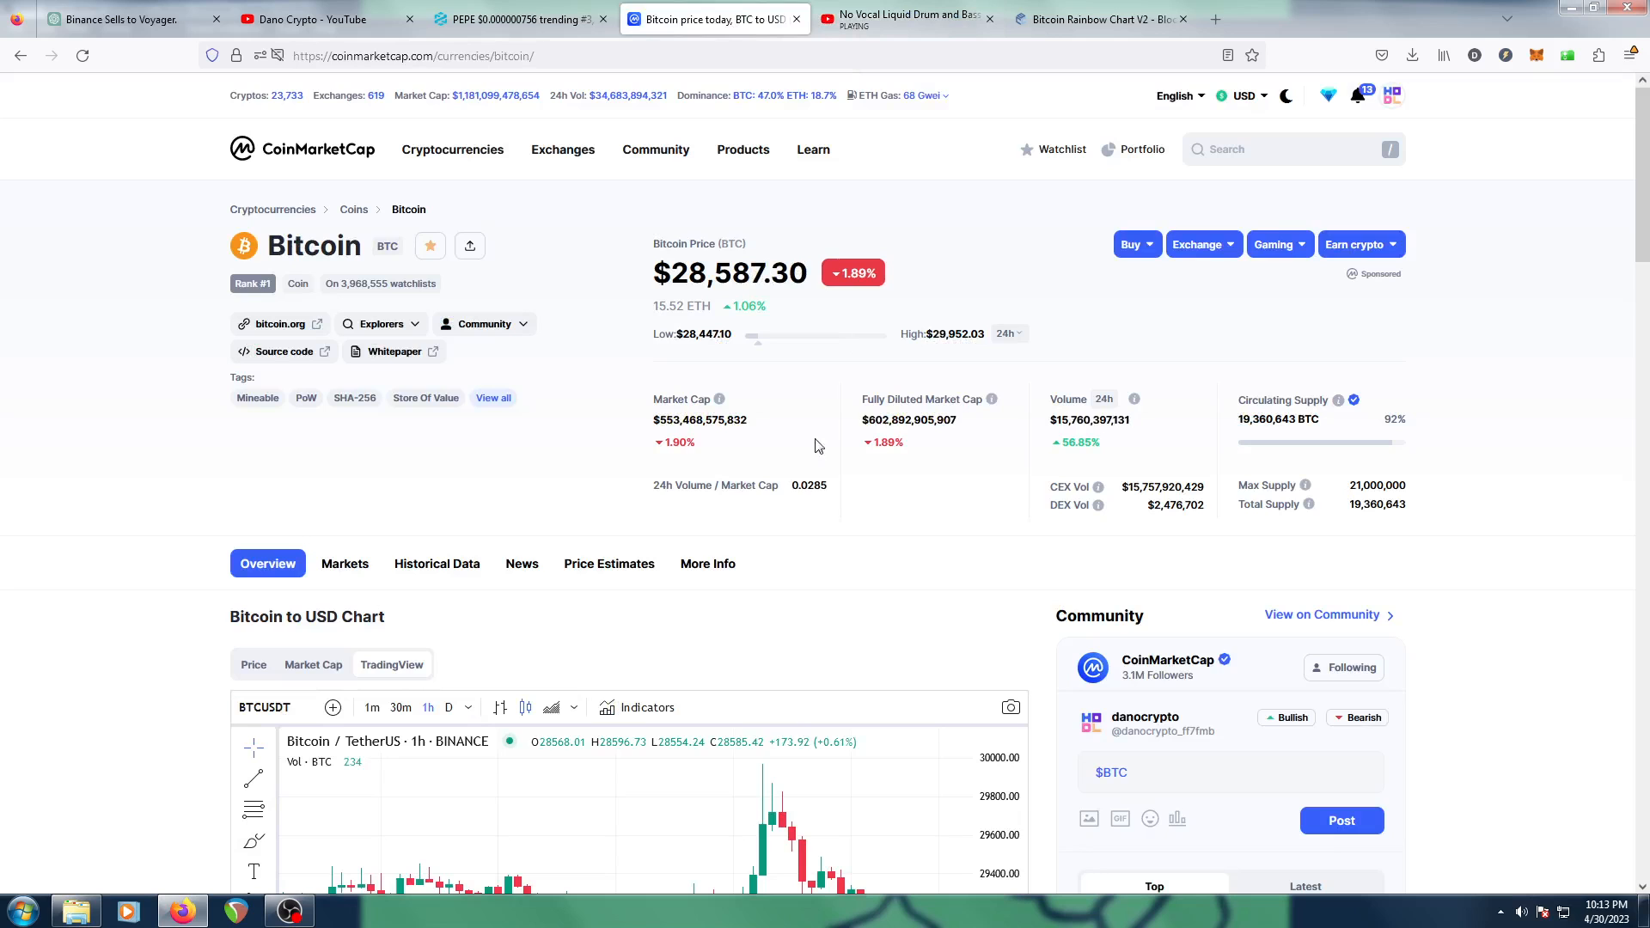